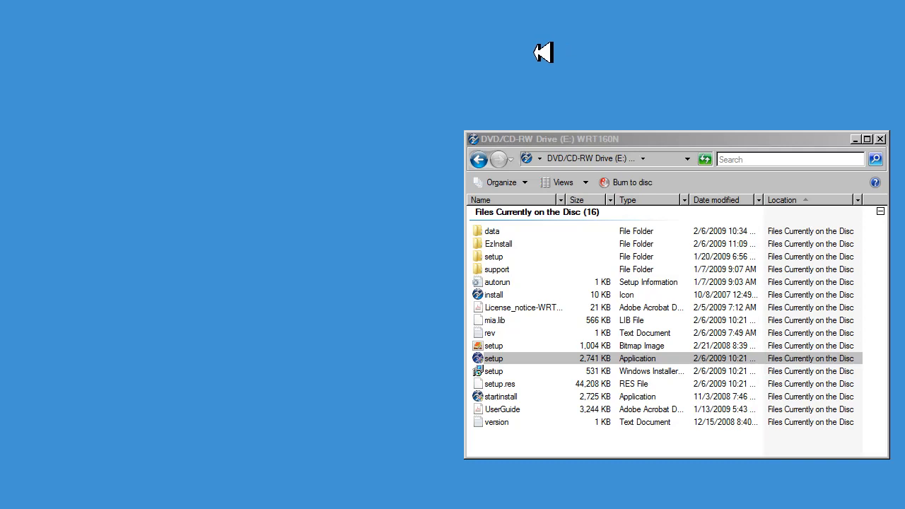
mouse_move(518, 436)
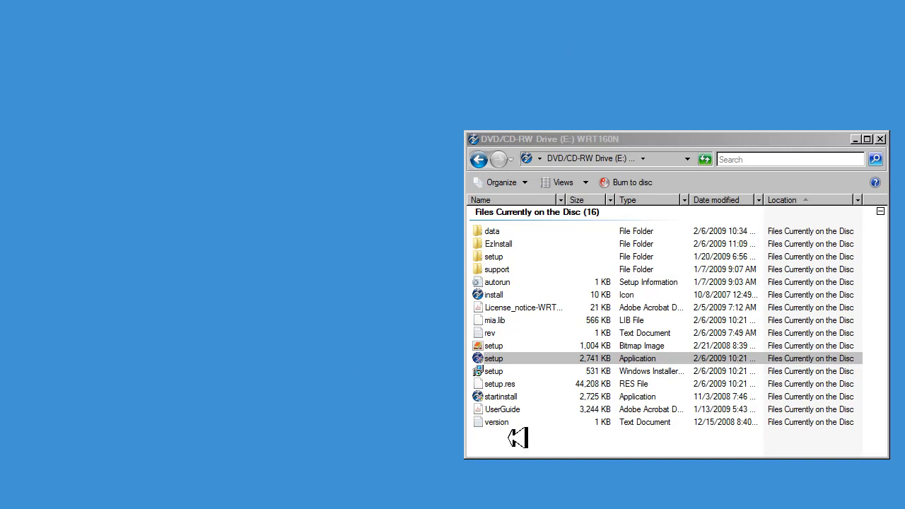
mouse_move(515, 419)
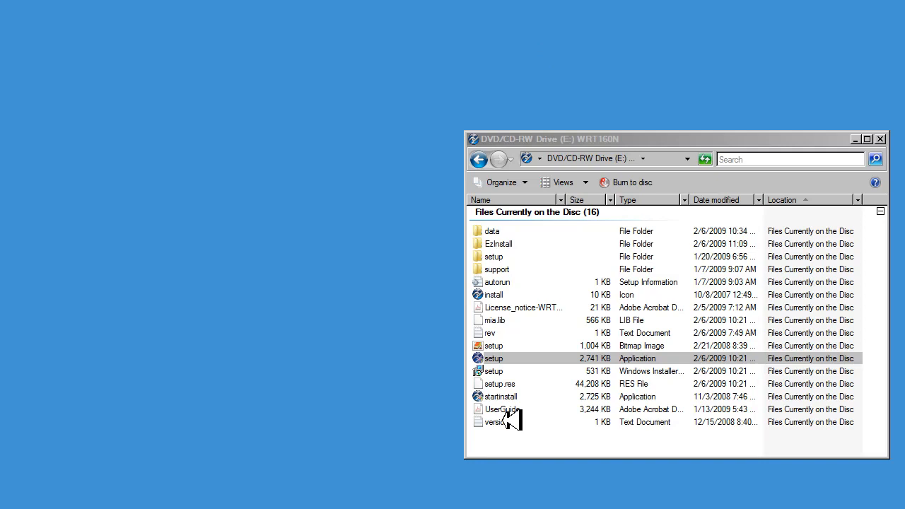
Step: Launch the Linksys setup application from the DVD drive window in Explorer
click(492, 359)
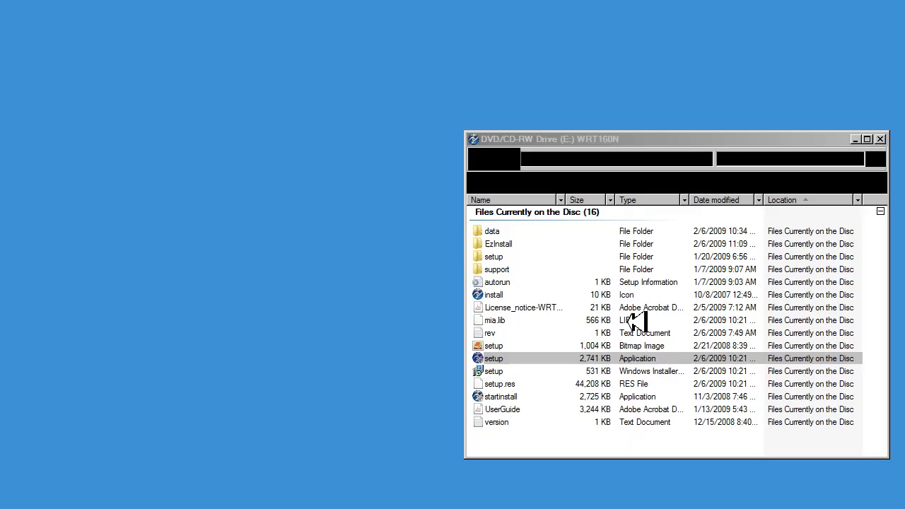
double_click(494, 360)
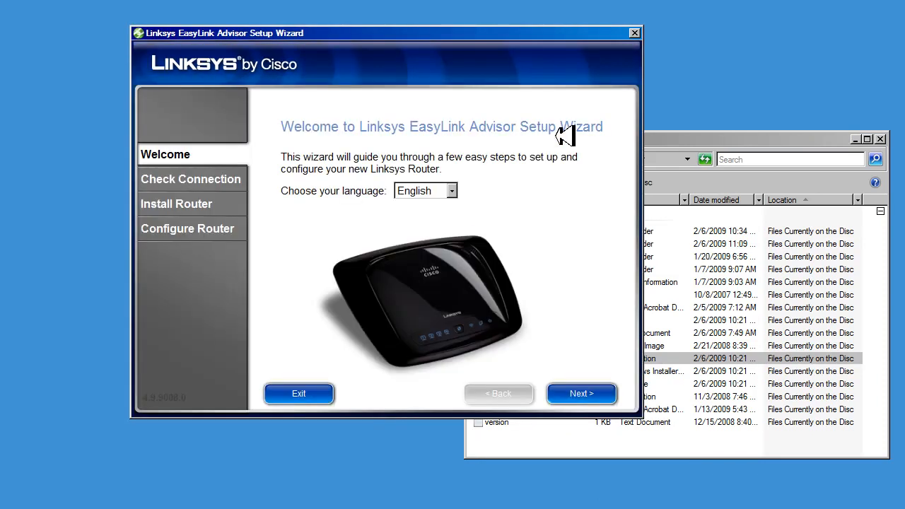
mouse_move(464, 191)
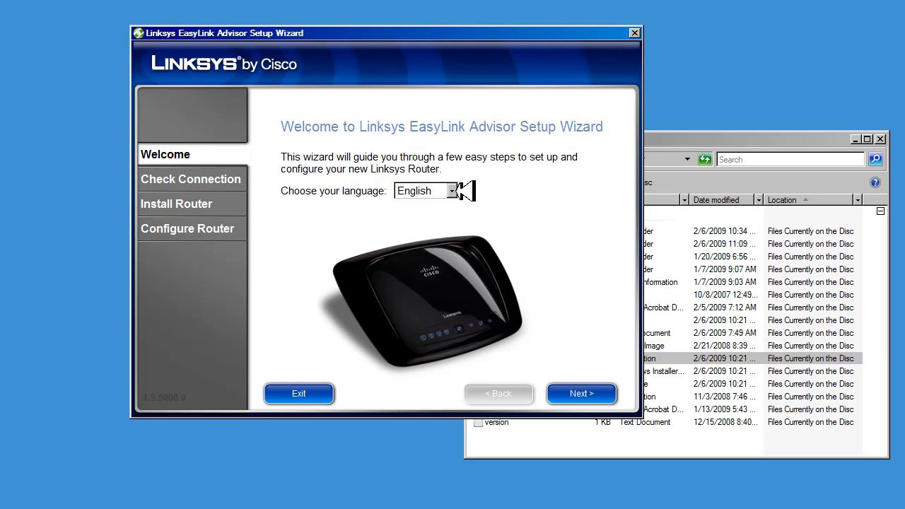
Step: Keep English as the wizard language and accept the license agreement
click(421, 191)
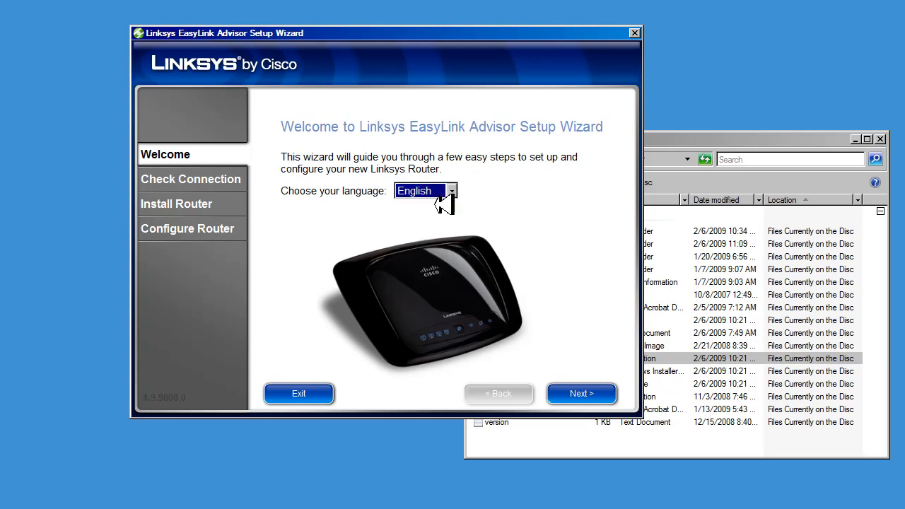
click(581, 393)
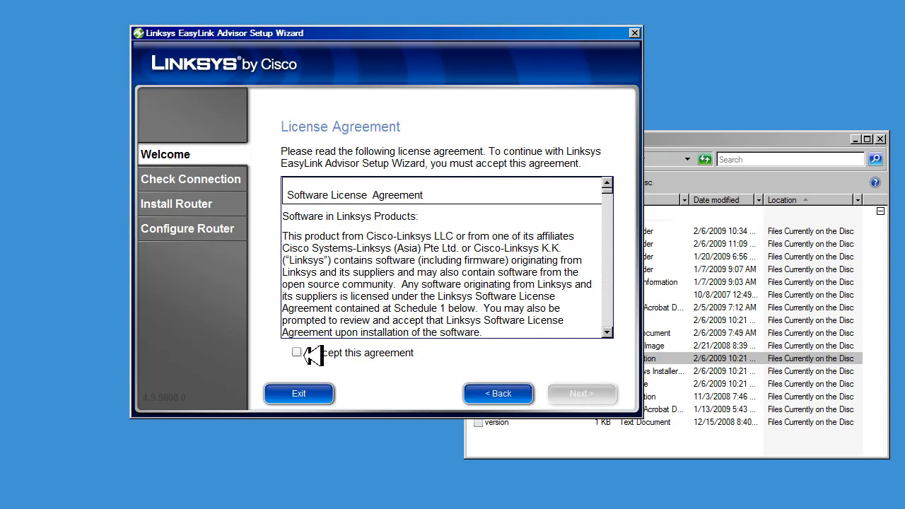
click(297, 352)
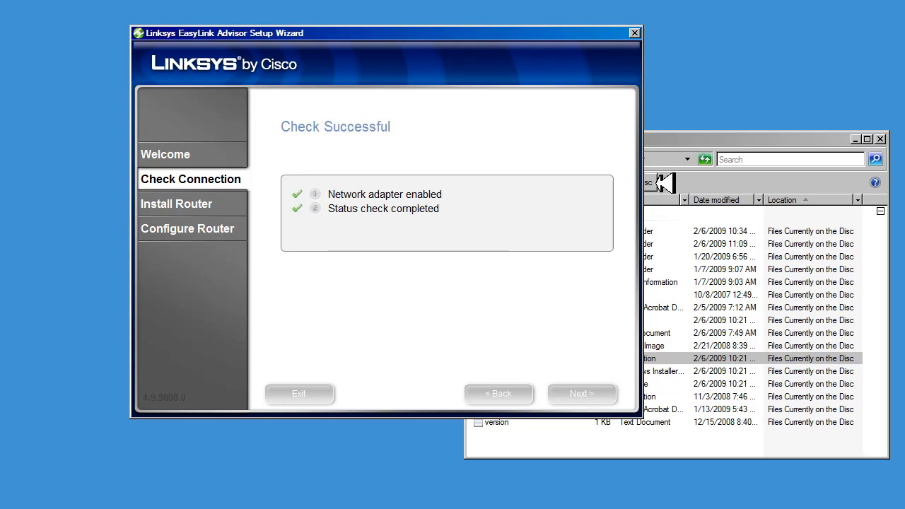
Step: Advance through Install Router cabling steps 1/4 and 2/4 to reach step 3/4, the power cord
click(582, 393)
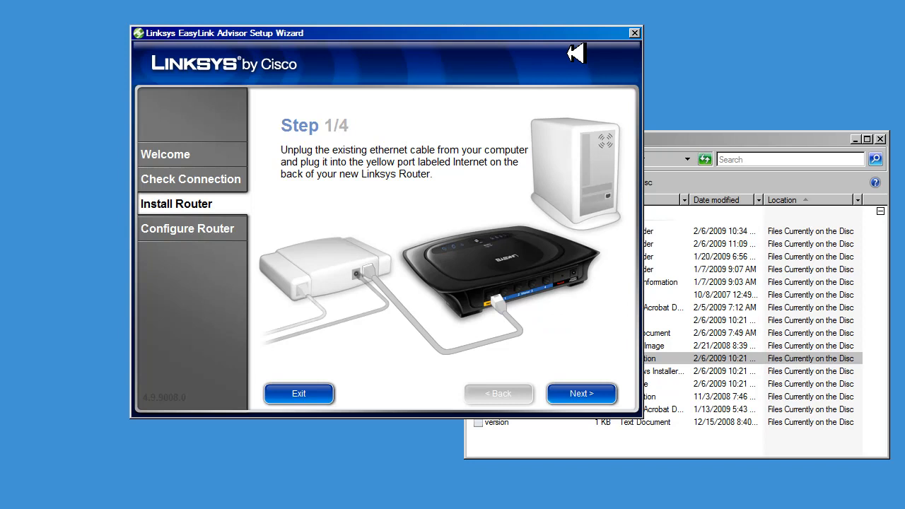
mouse_move(495, 309)
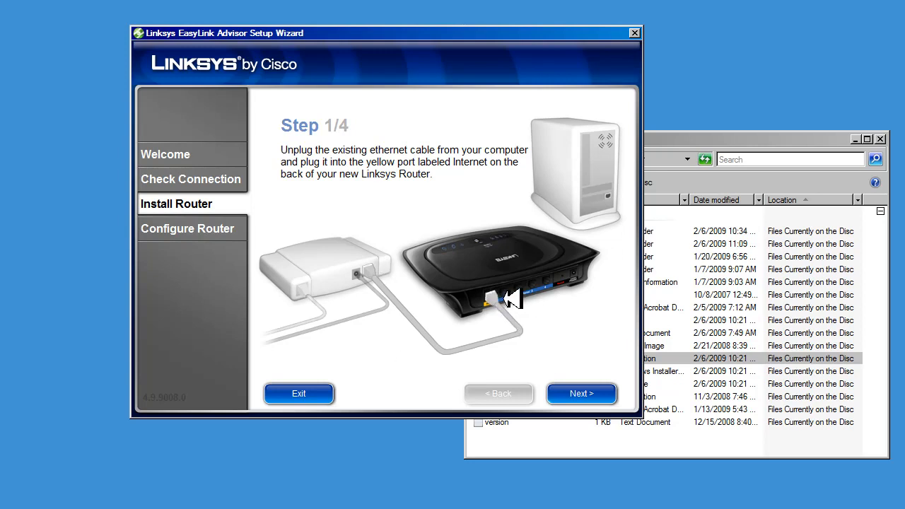
mouse_move(581, 393)
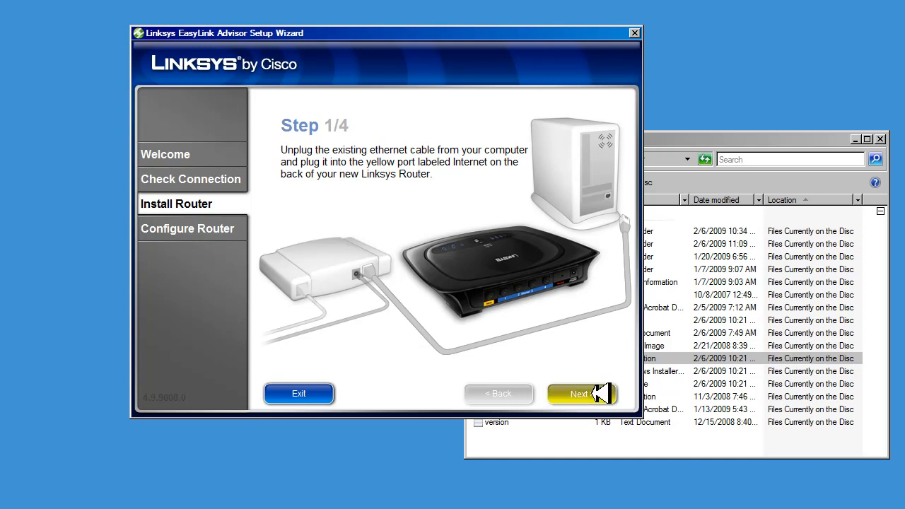
click(580, 393)
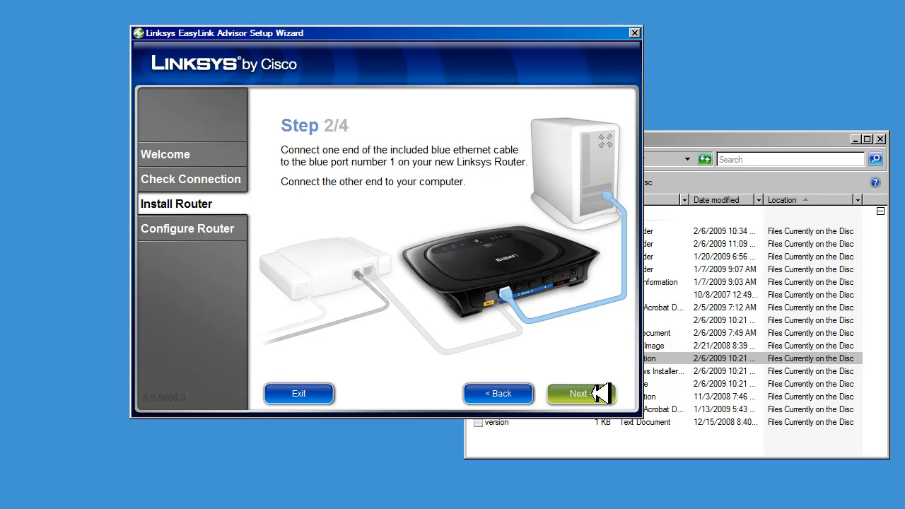
mouse_move(521, 277)
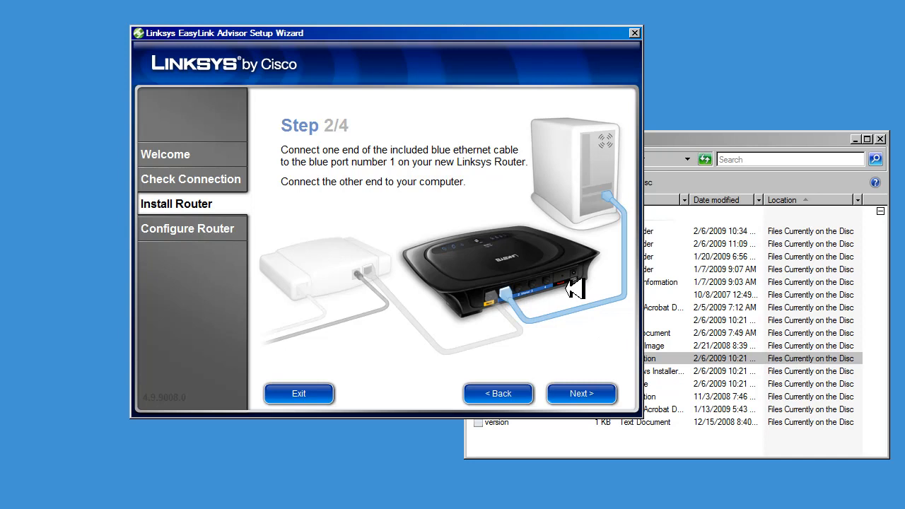
mouse_move(535, 296)
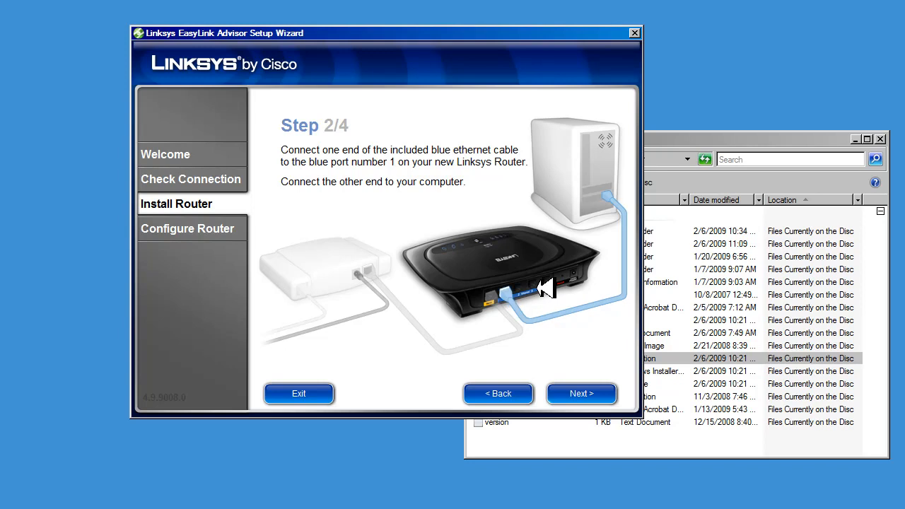
mouse_move(616, 275)
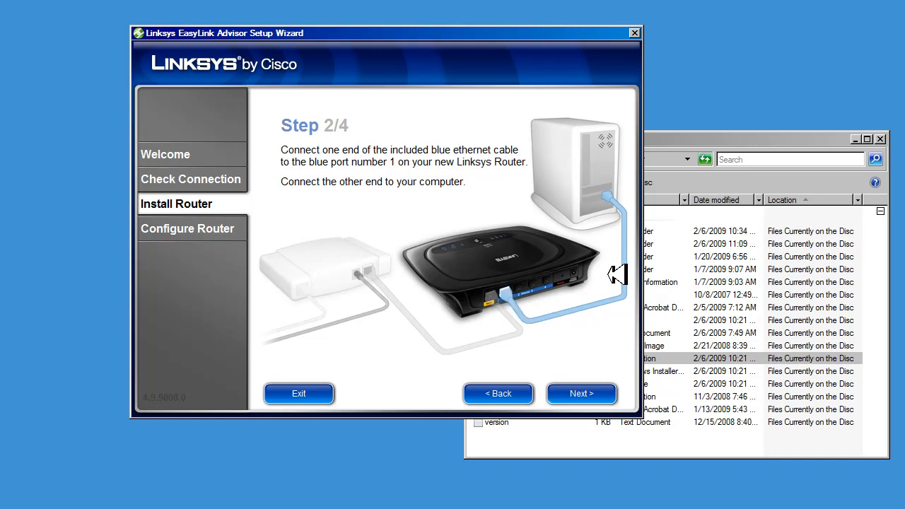
mouse_move(563, 290)
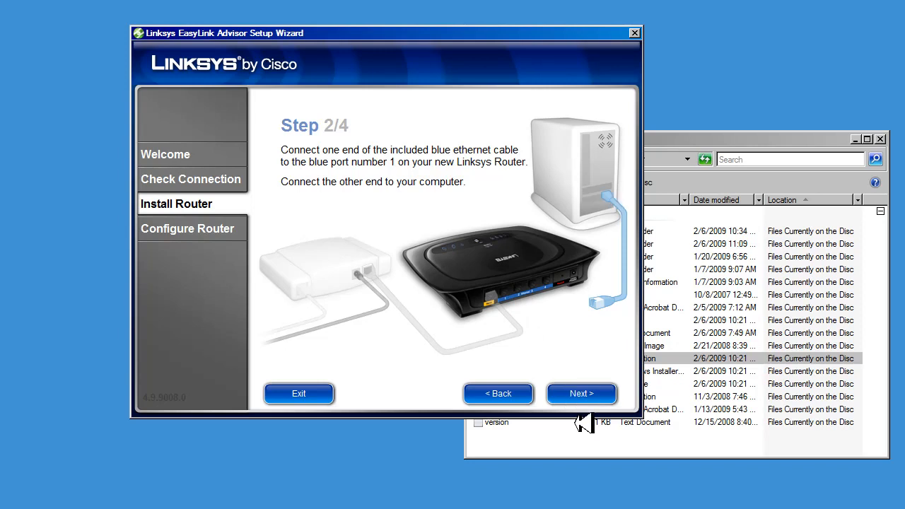
click(582, 394)
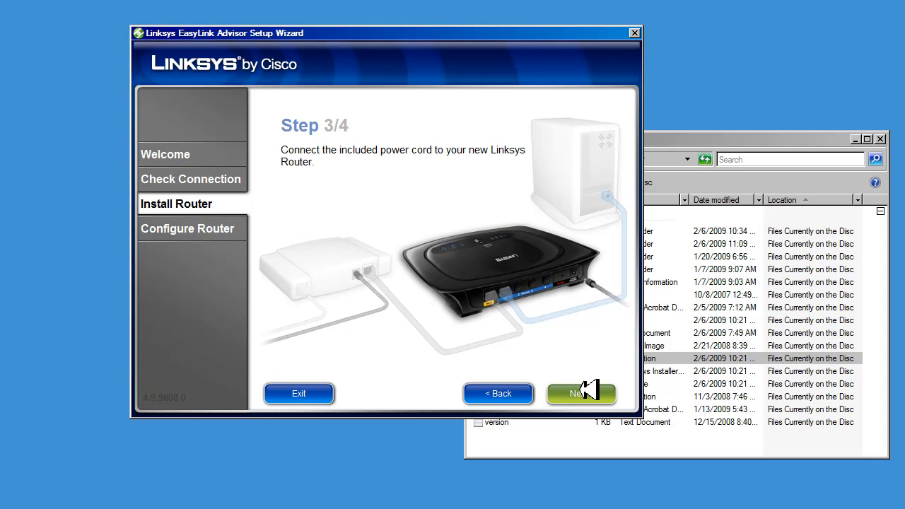
mouse_move(587, 274)
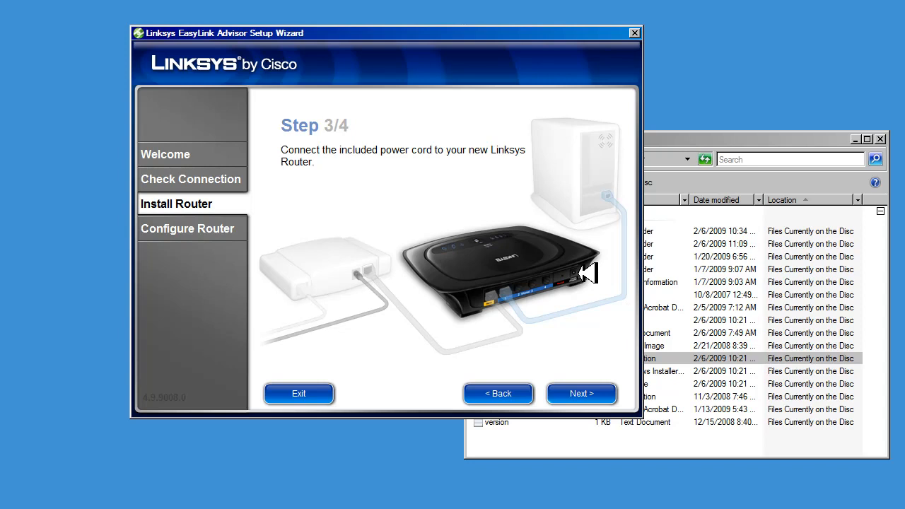
mouse_move(367, 280)
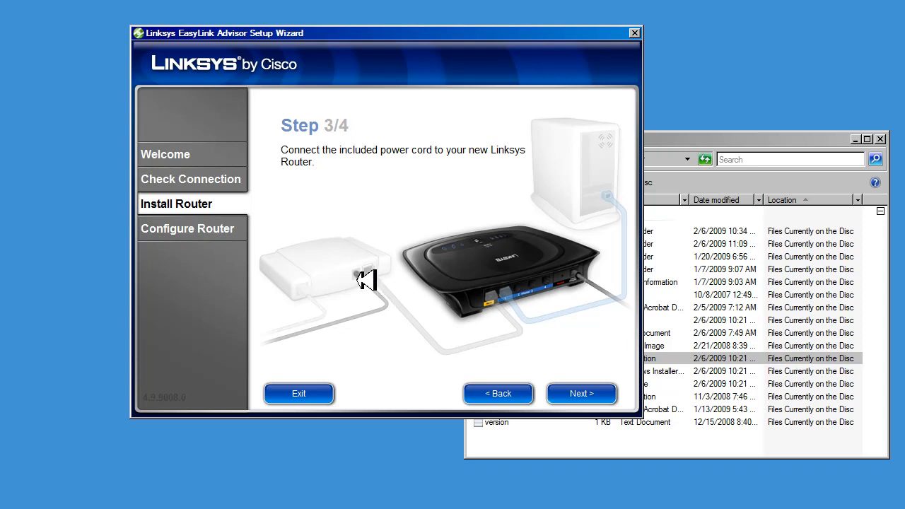
mouse_move(328, 258)
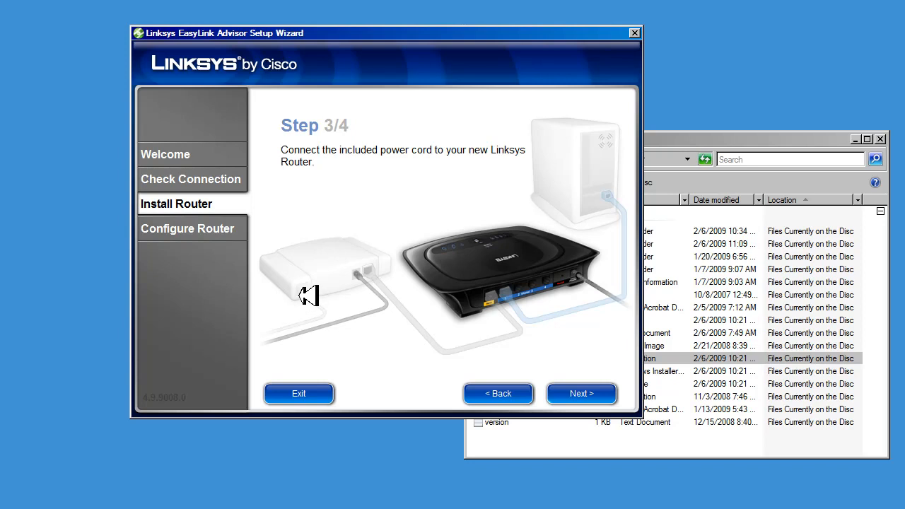
mouse_move(537, 277)
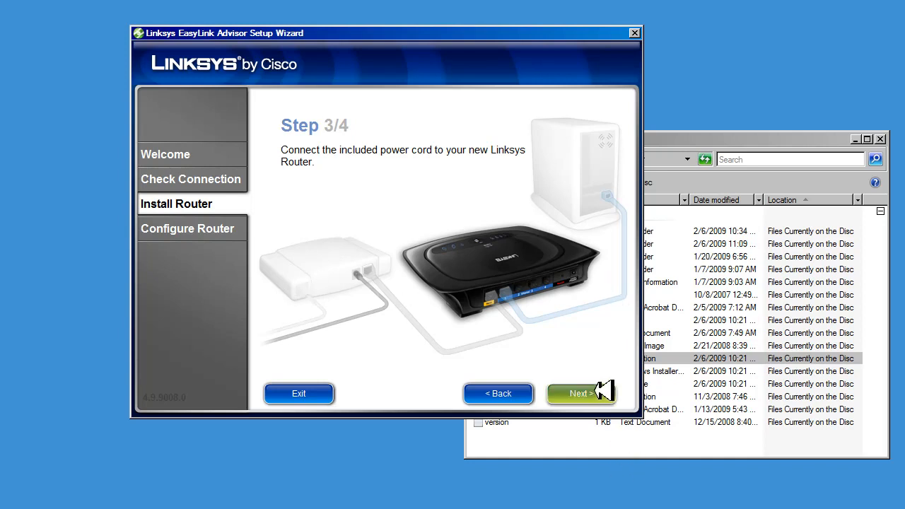
Step: Finish installation step 3/4 and let Configure Router run until Secure Your Router Settings appears
click(580, 393)
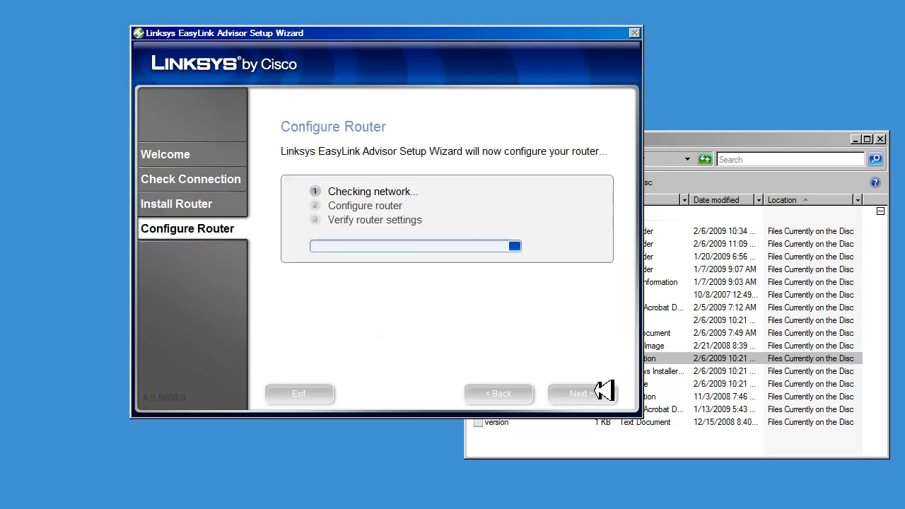
click(582, 394)
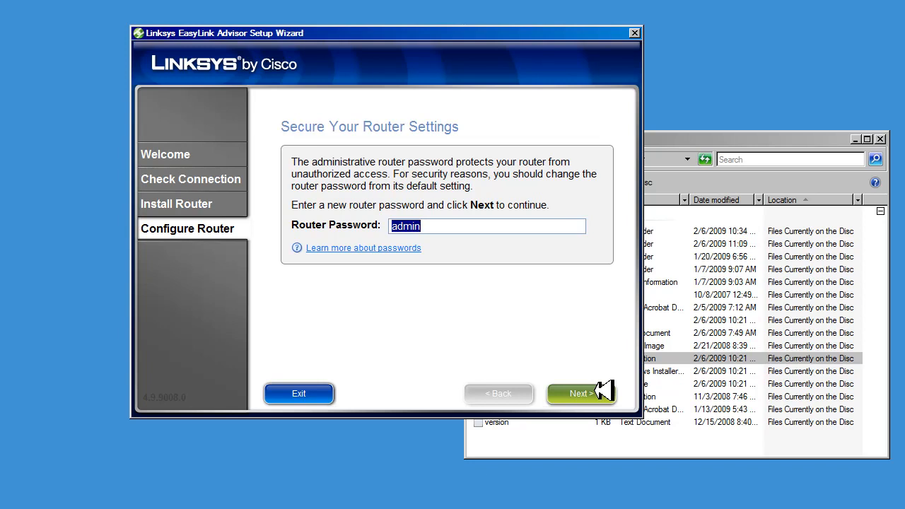
mouse_move(495, 229)
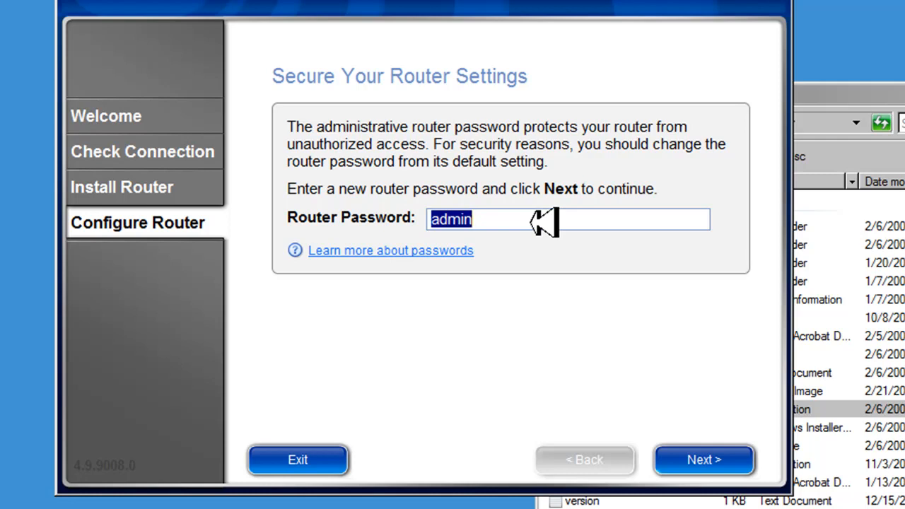
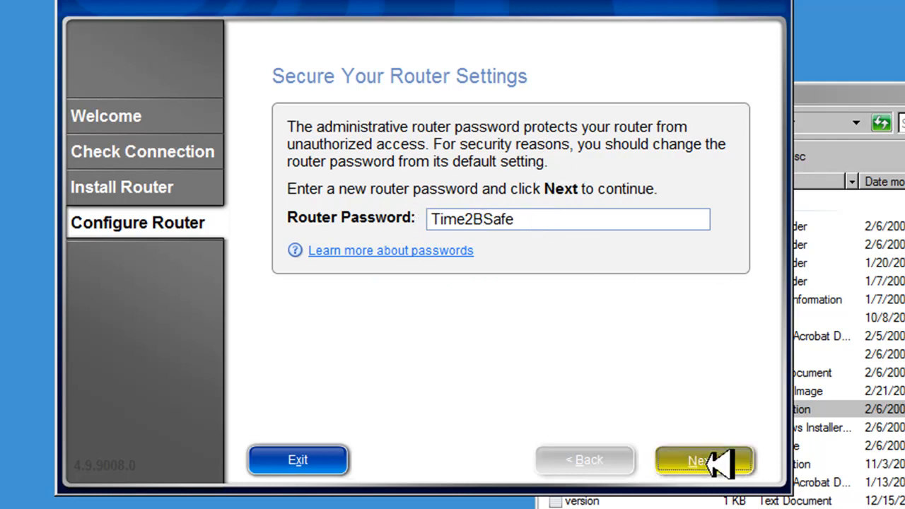
click(705, 461)
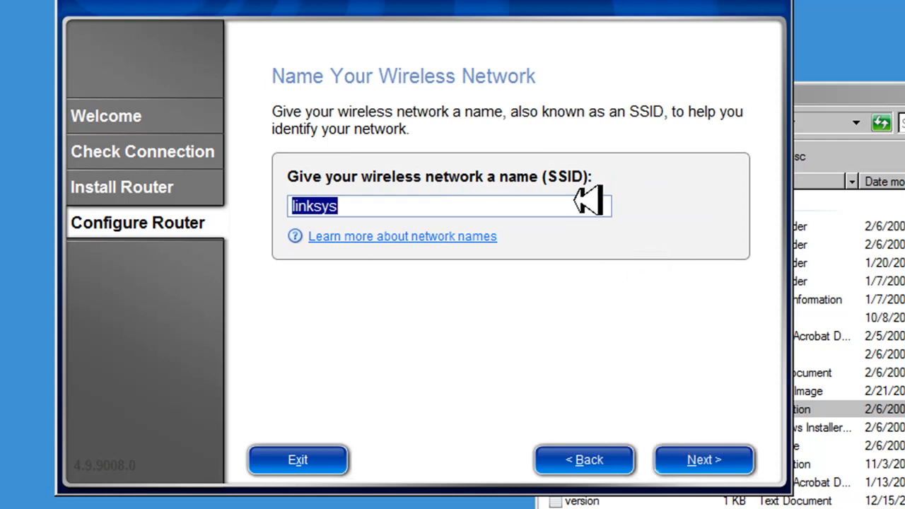
mouse_move(620, 182)
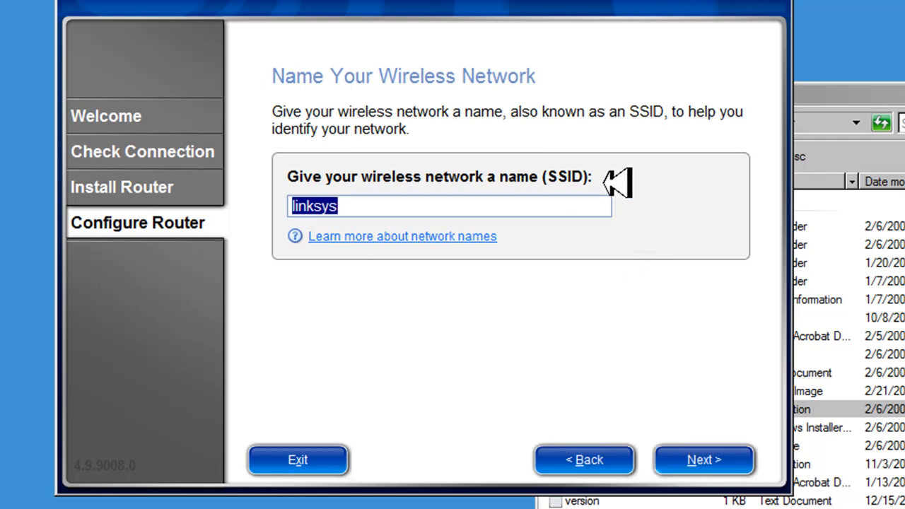
mouse_move(353, 206)
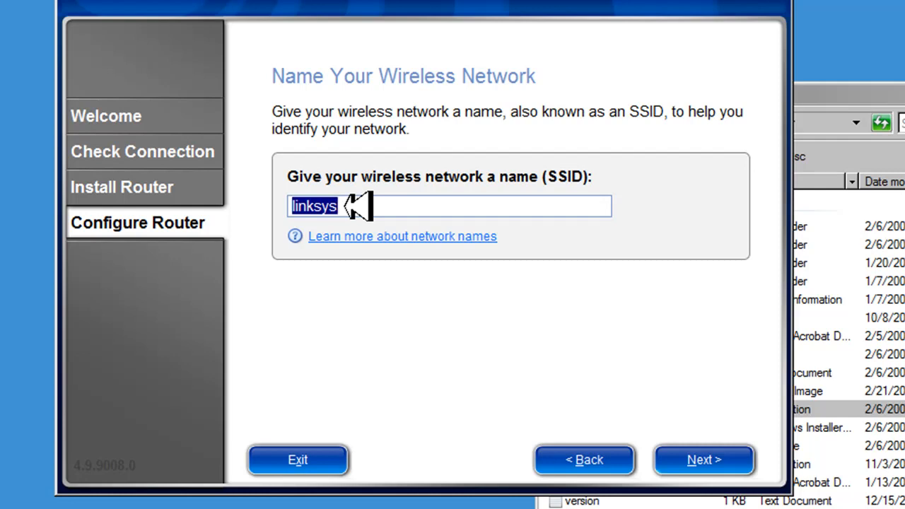
Step: Rename the wireless network SSID from linksys to net-1 and continue
text(net-1)
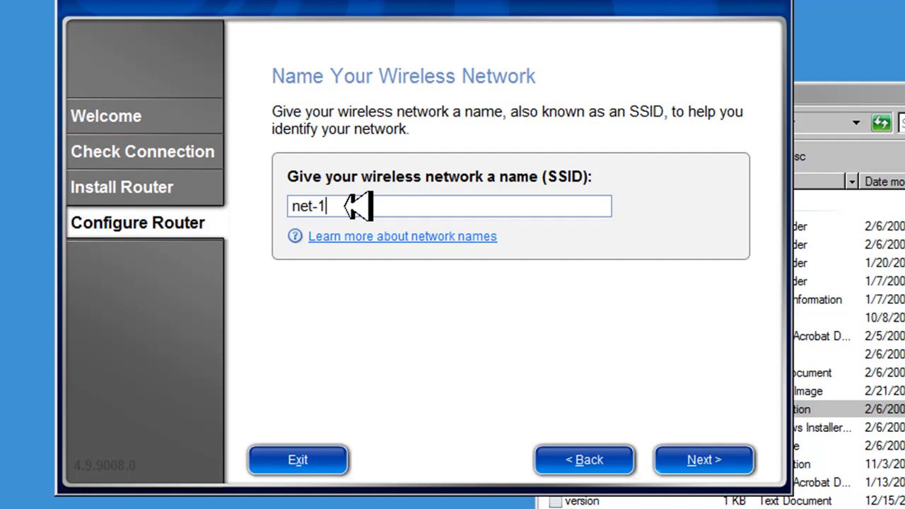
mouse_move(704, 460)
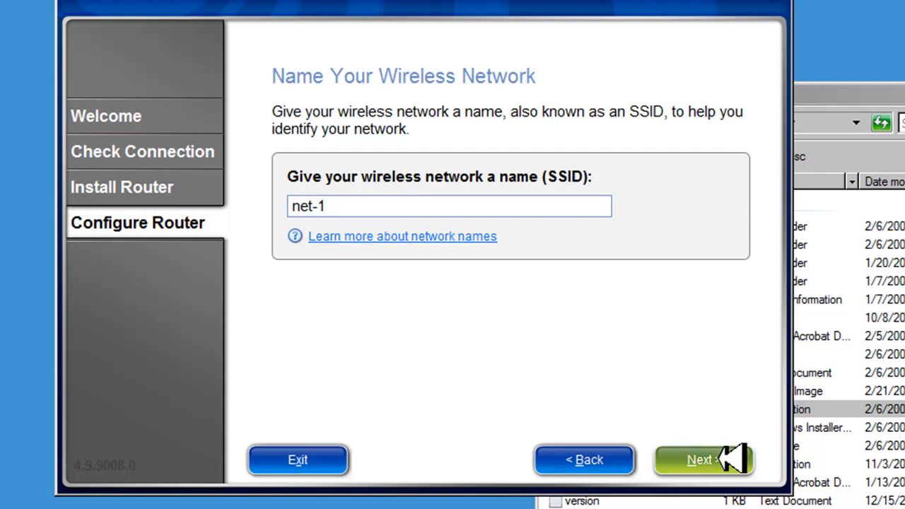
click(703, 460)
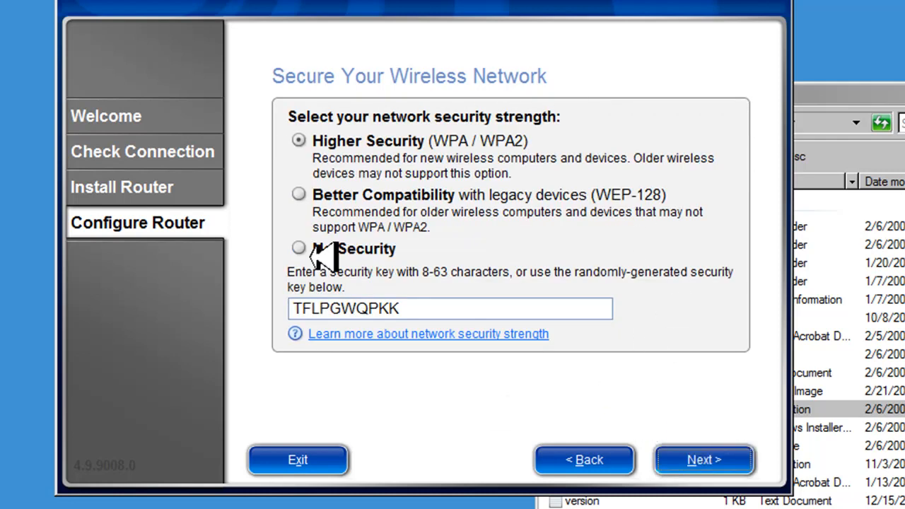
mouse_move(521, 235)
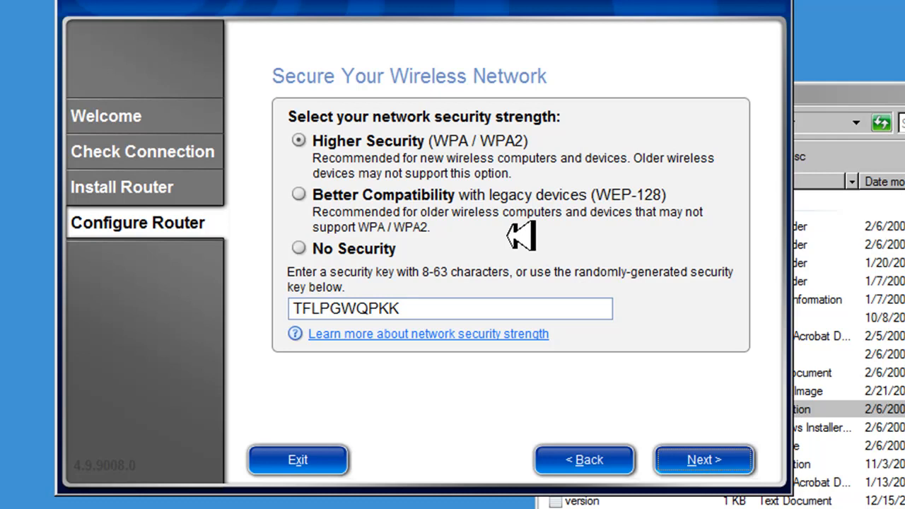
mouse_move(399, 158)
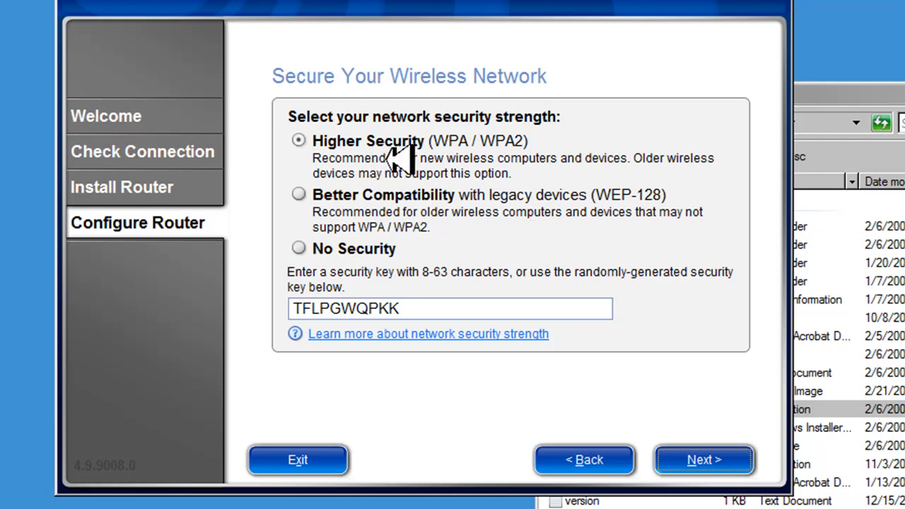
mouse_move(516, 153)
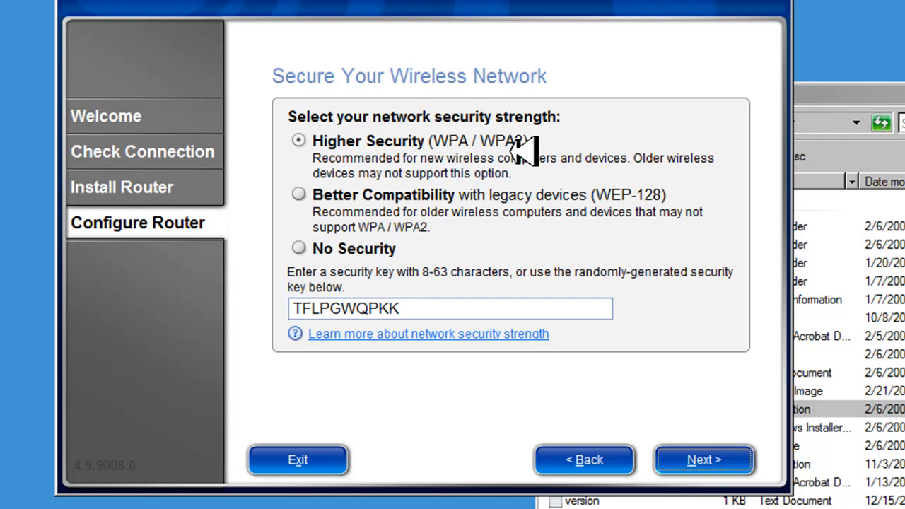
mouse_move(516, 149)
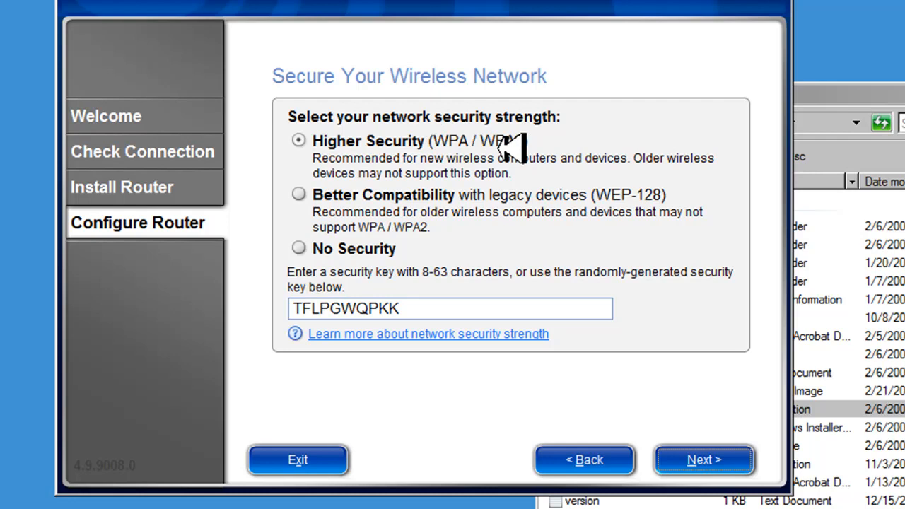
mouse_move(558, 235)
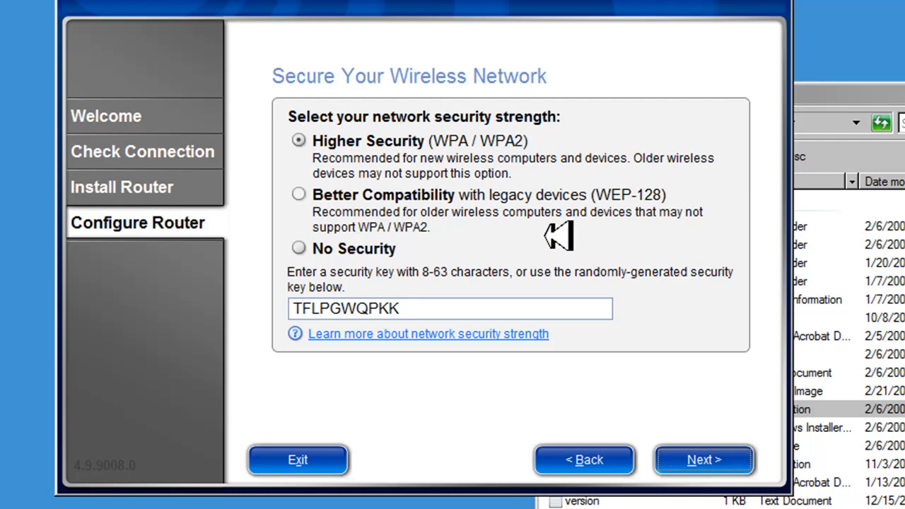
mouse_move(563, 232)
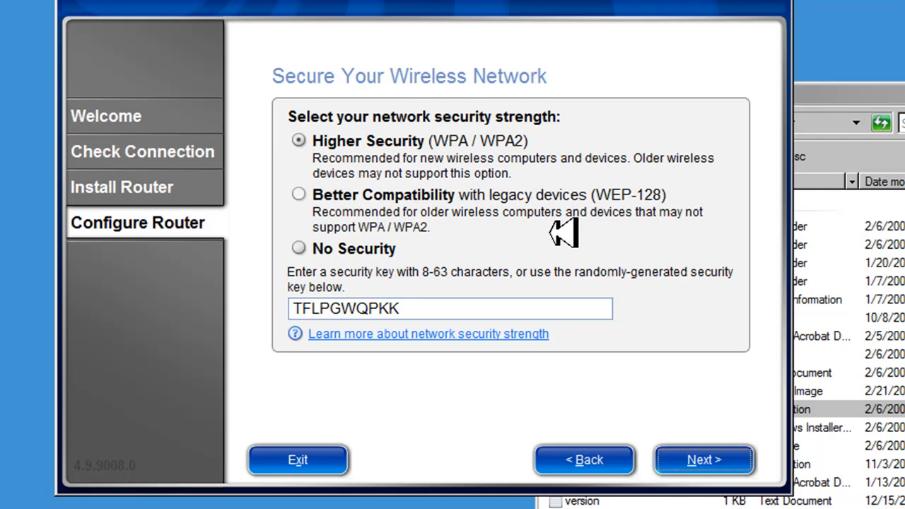
mouse_move(707, 181)
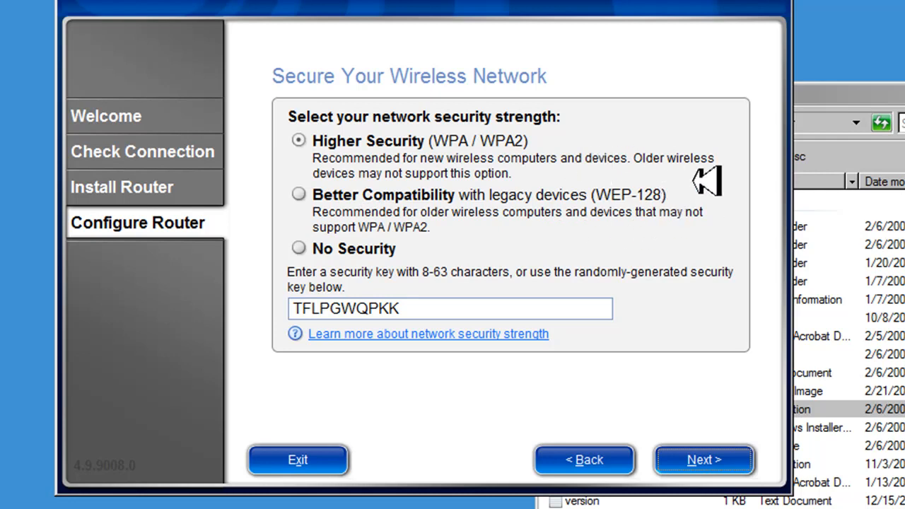
mouse_move(580, 191)
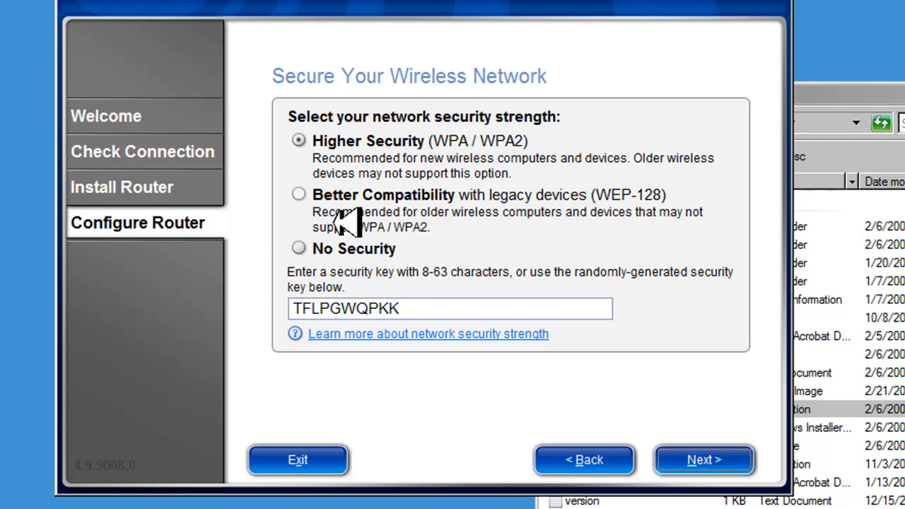
mouse_move(566, 225)
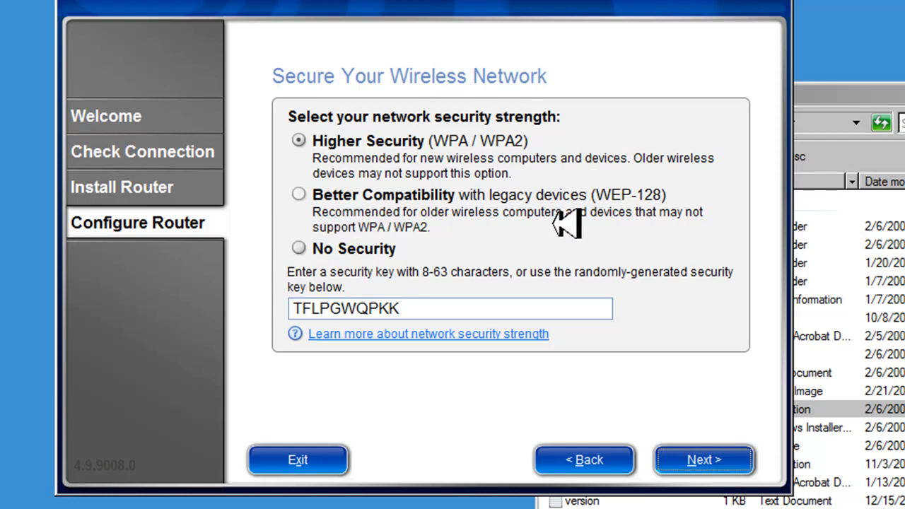
mouse_move(510, 183)
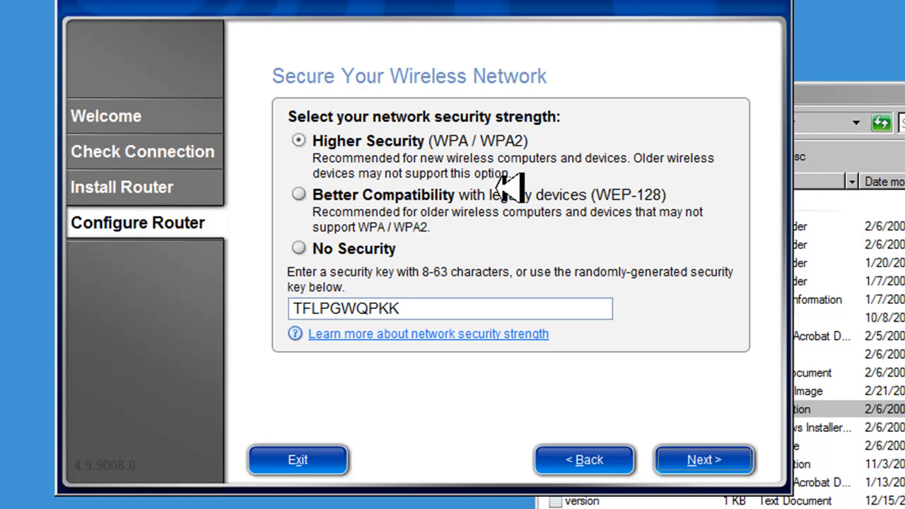
mouse_move(559, 144)
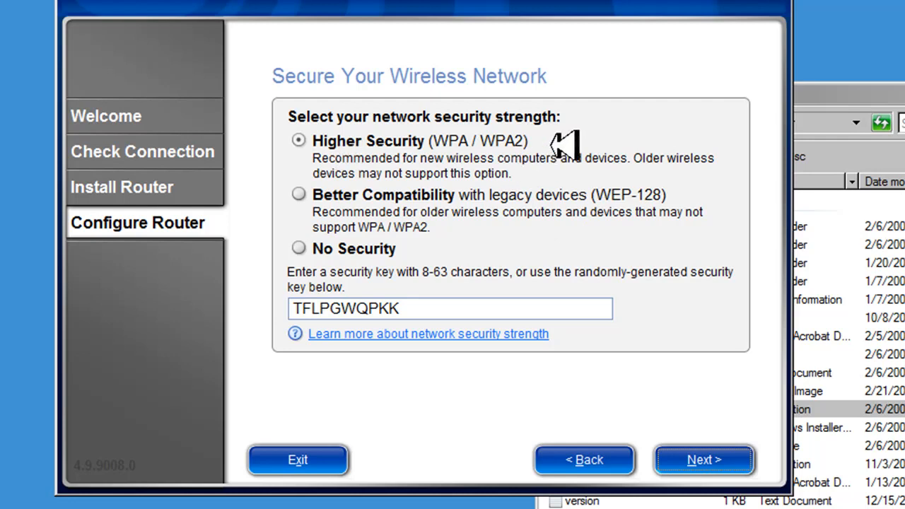
mouse_move(554, 148)
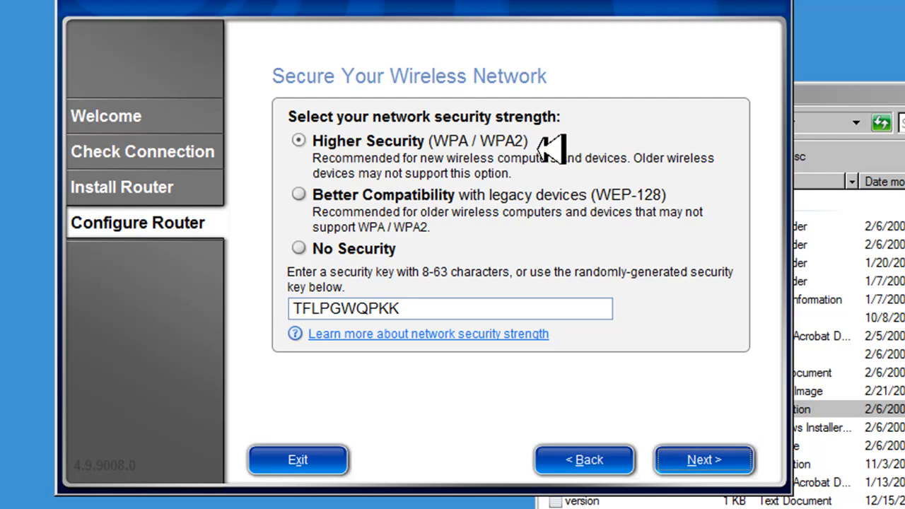
mouse_move(385, 255)
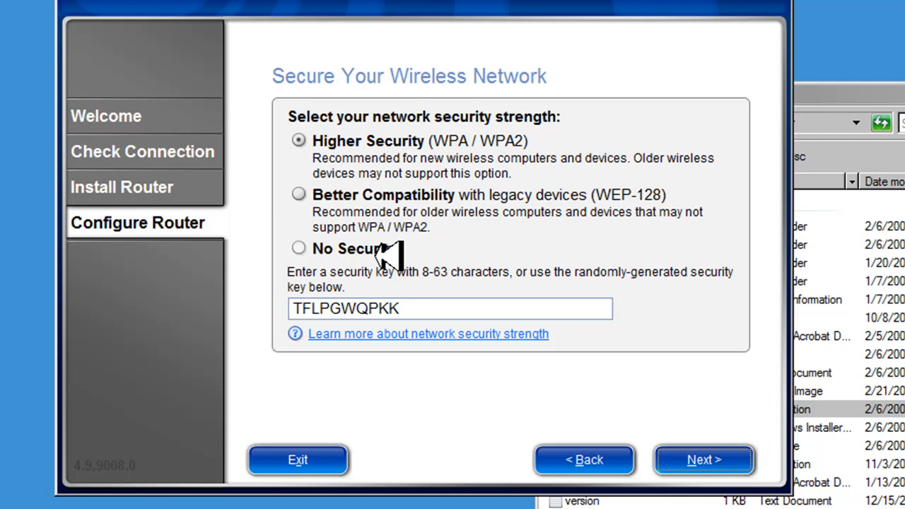
triple_click(450, 308)
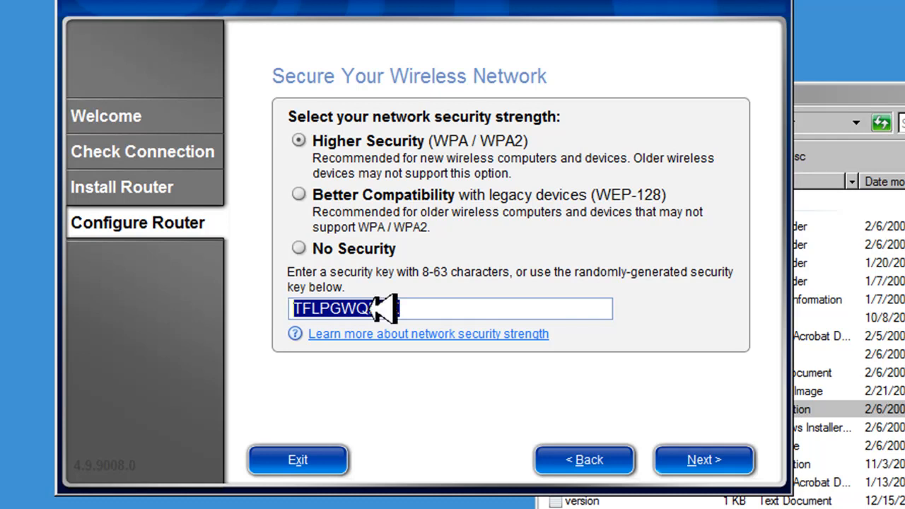
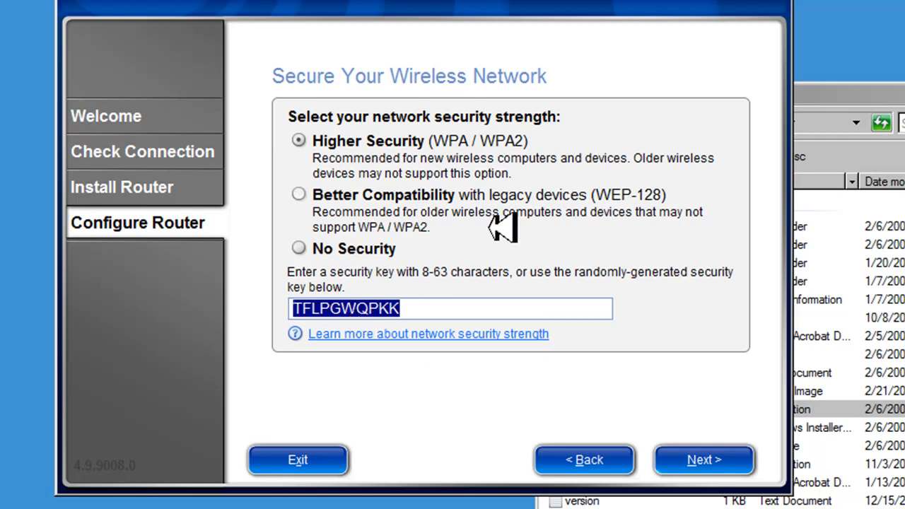
mouse_move(704, 460)
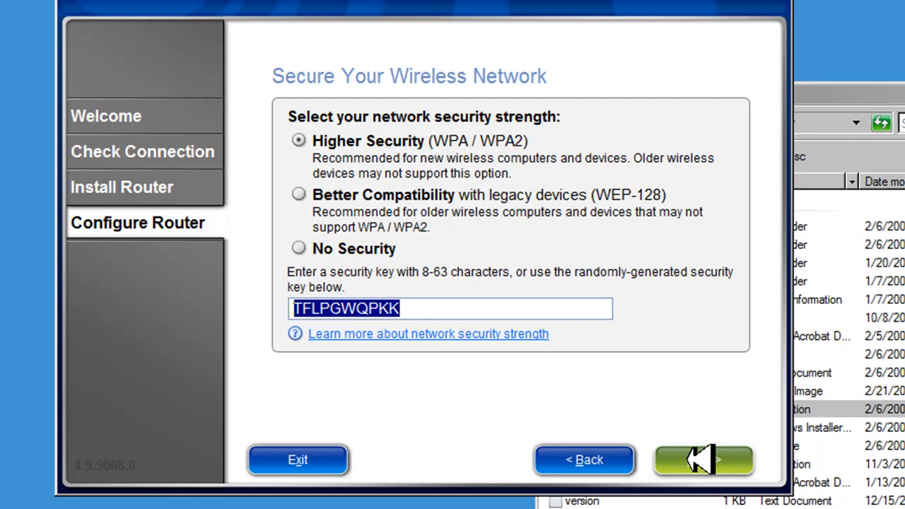
click(705, 459)
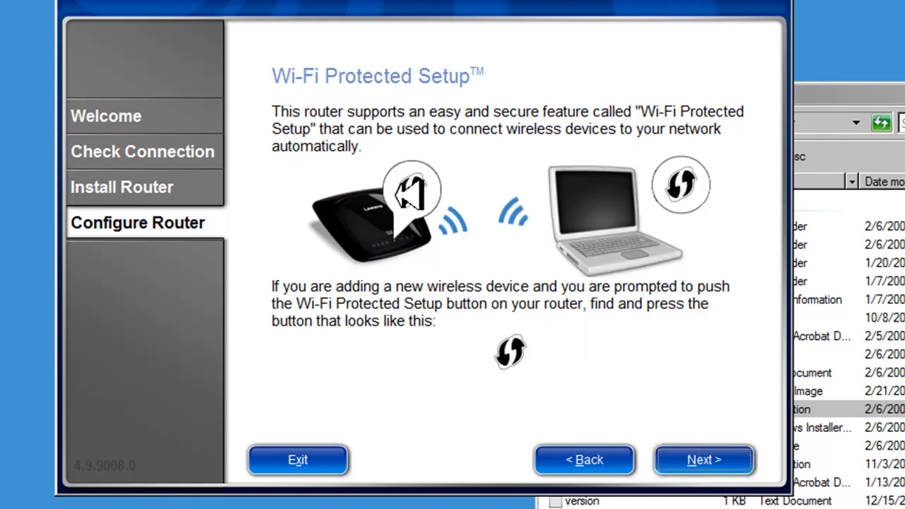
mouse_move(523, 266)
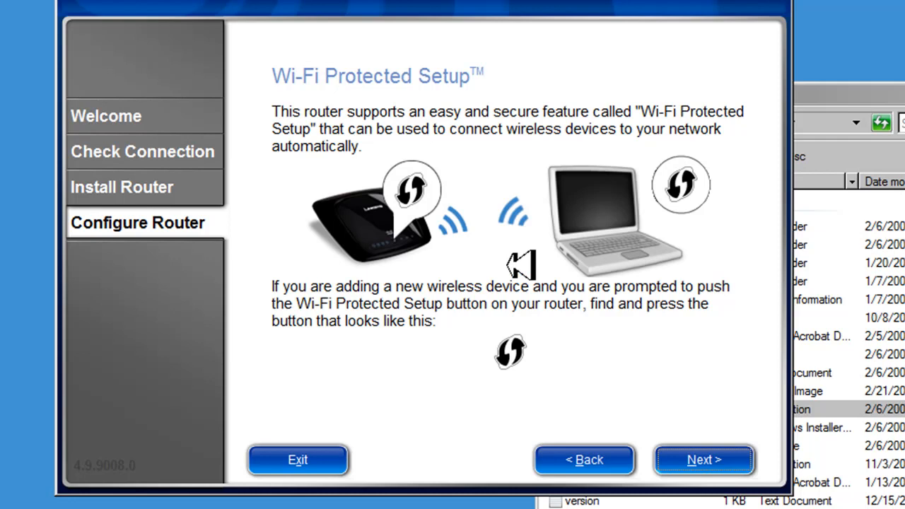
mouse_move(411, 227)
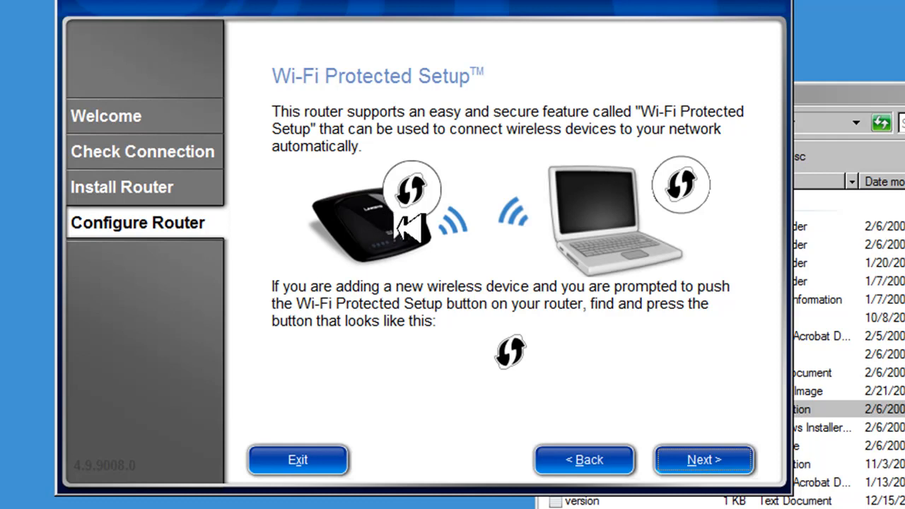
mouse_move(399, 229)
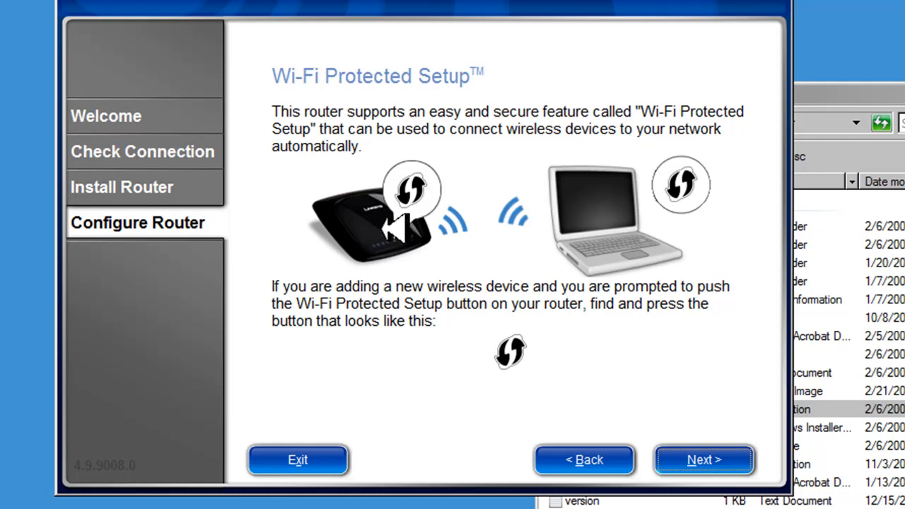
mouse_move(637, 201)
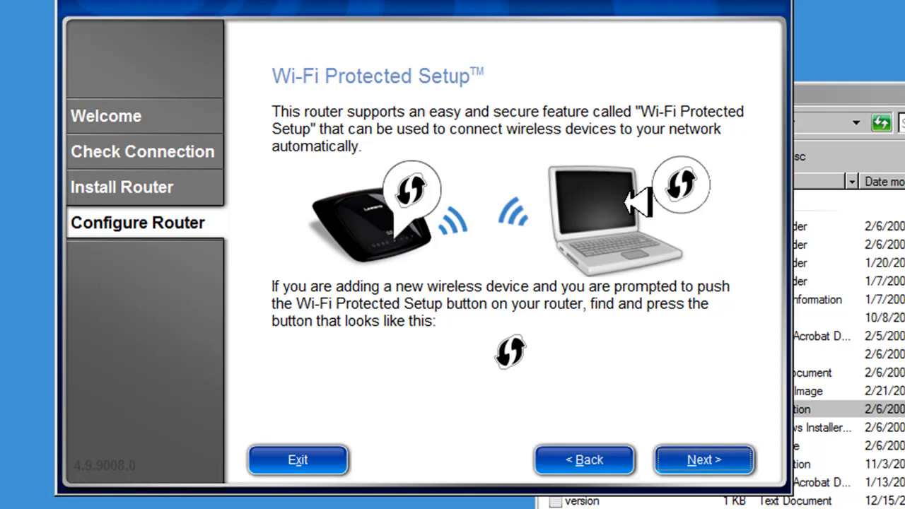
mouse_move(540, 274)
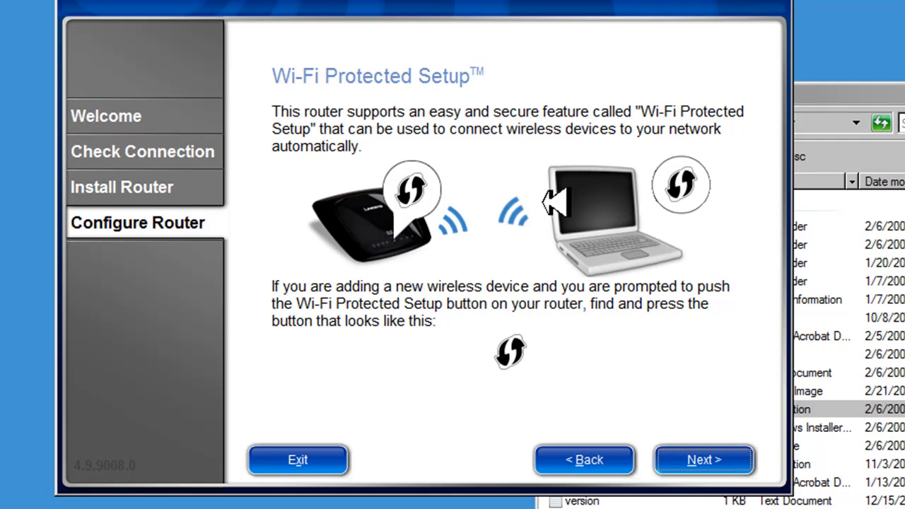
mouse_move(552, 201)
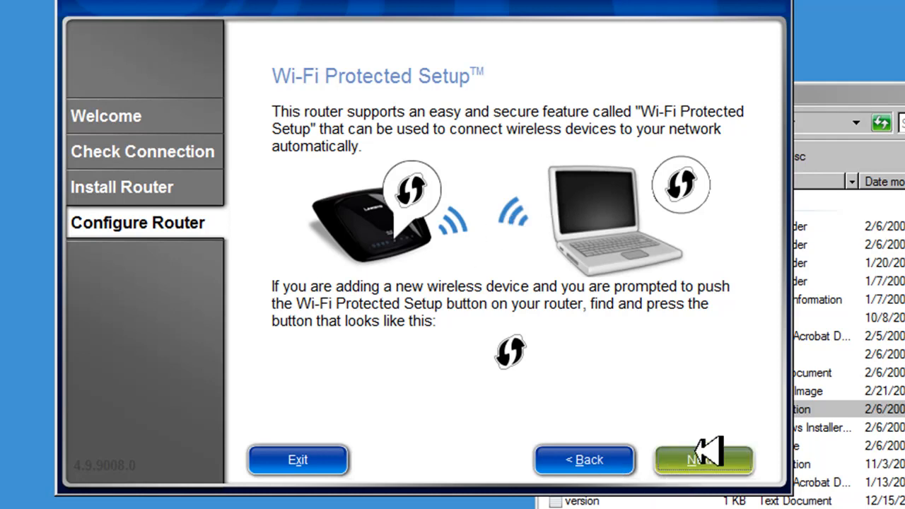
Step: Reach Confirm Settings and keep 'Save these settings in a text file on my desktop' checked
click(705, 460)
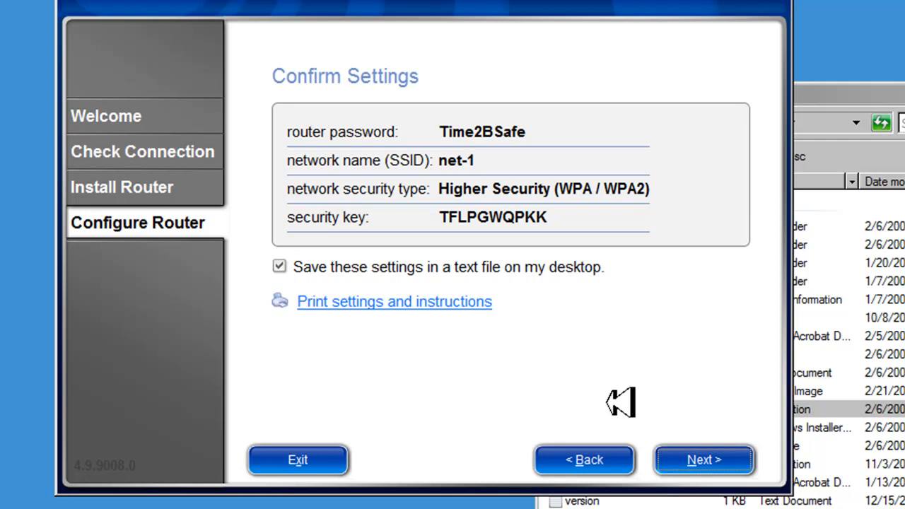
mouse_move(540, 224)
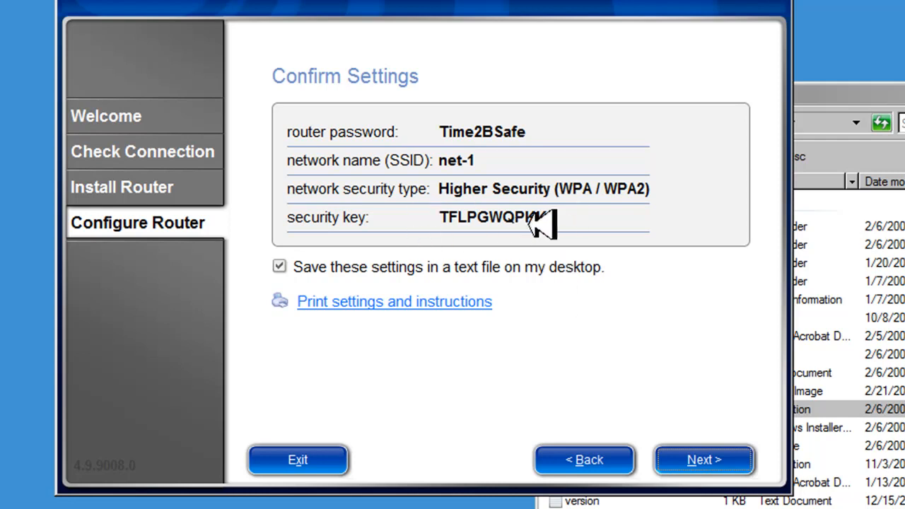
mouse_move(654, 283)
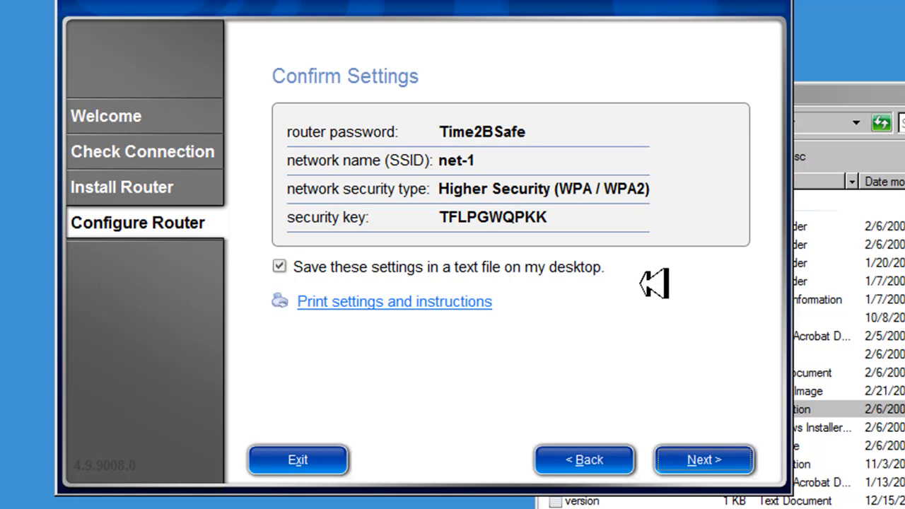
mouse_move(283, 275)
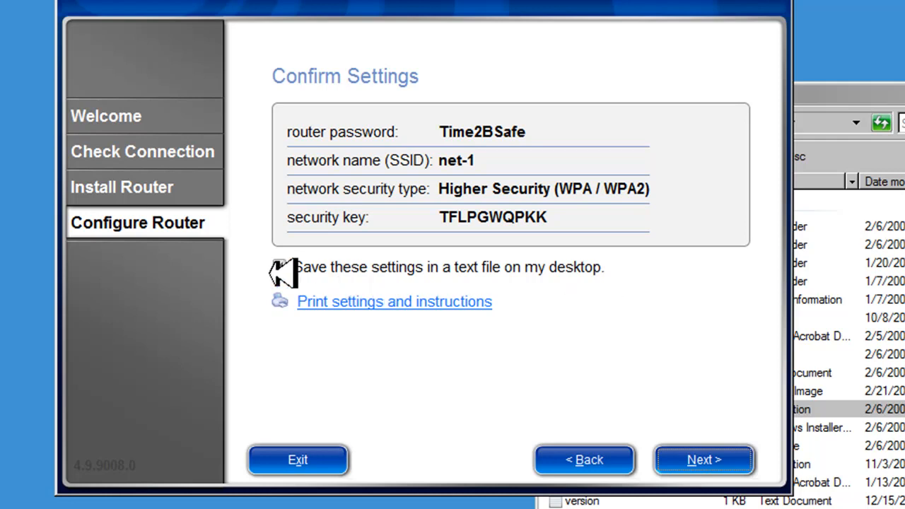
click(279, 266)
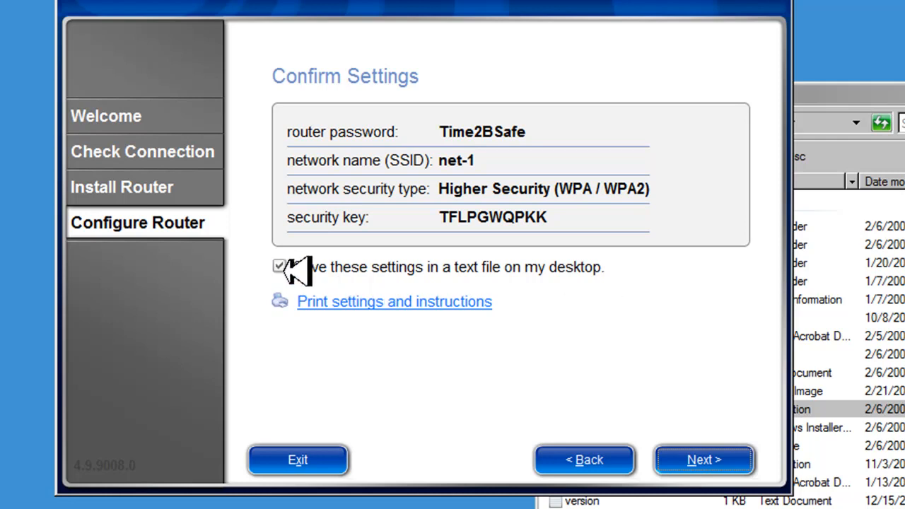
mouse_move(455, 160)
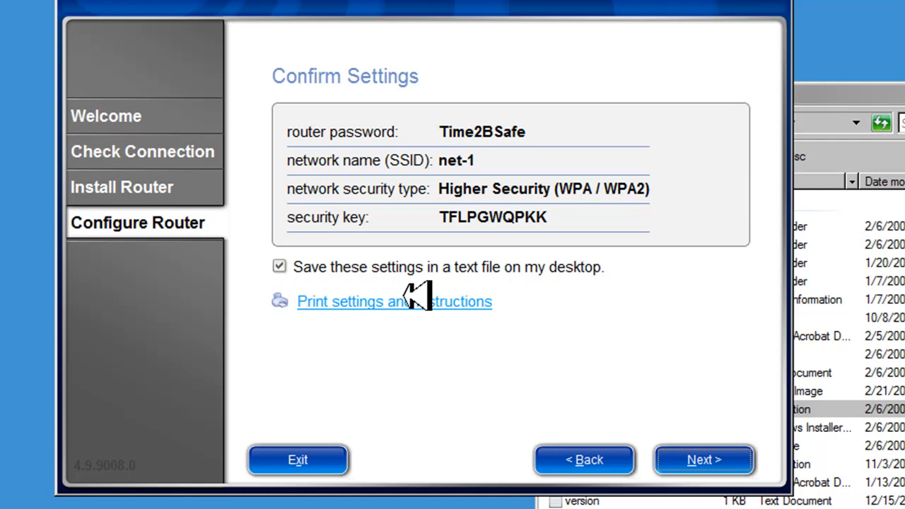
mouse_move(421, 159)
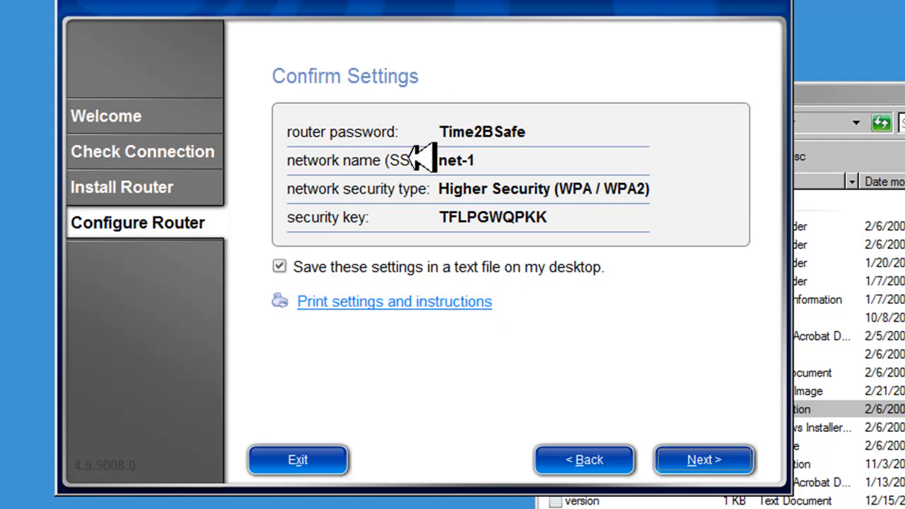
mouse_move(530, 181)
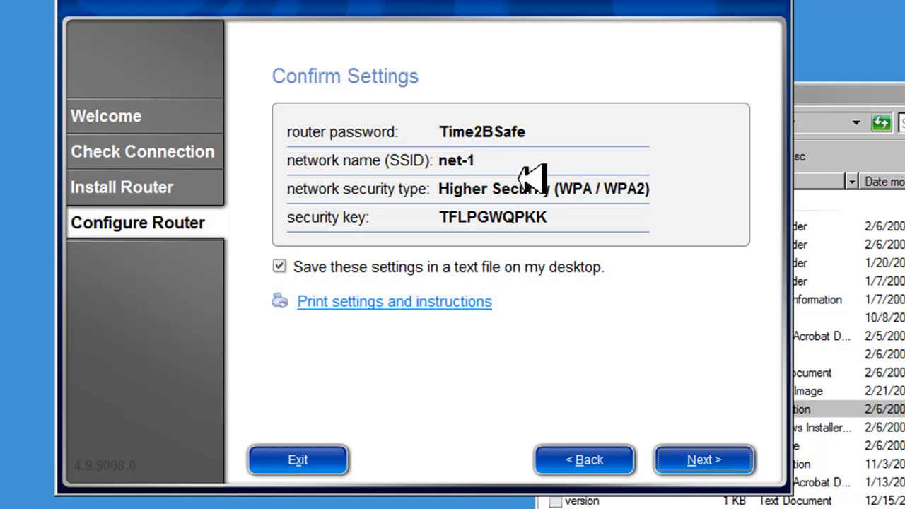
mouse_move(474, 144)
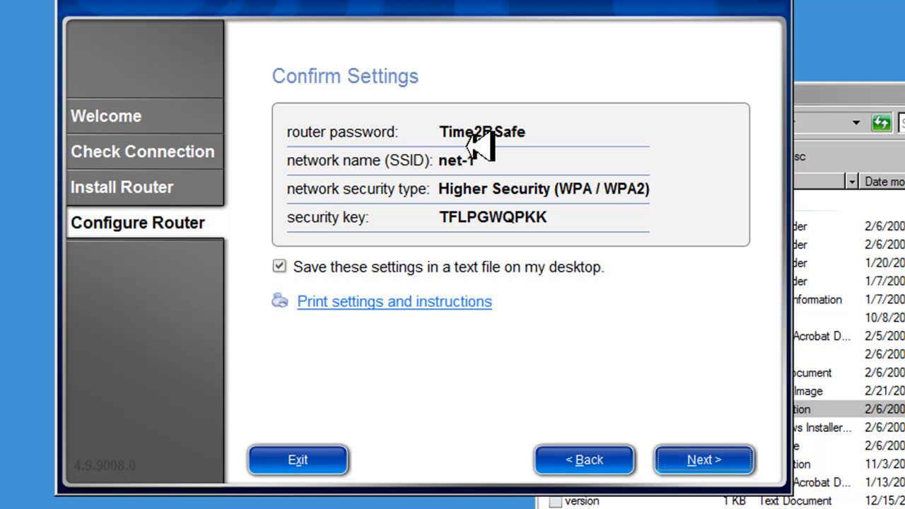
mouse_move(522, 251)
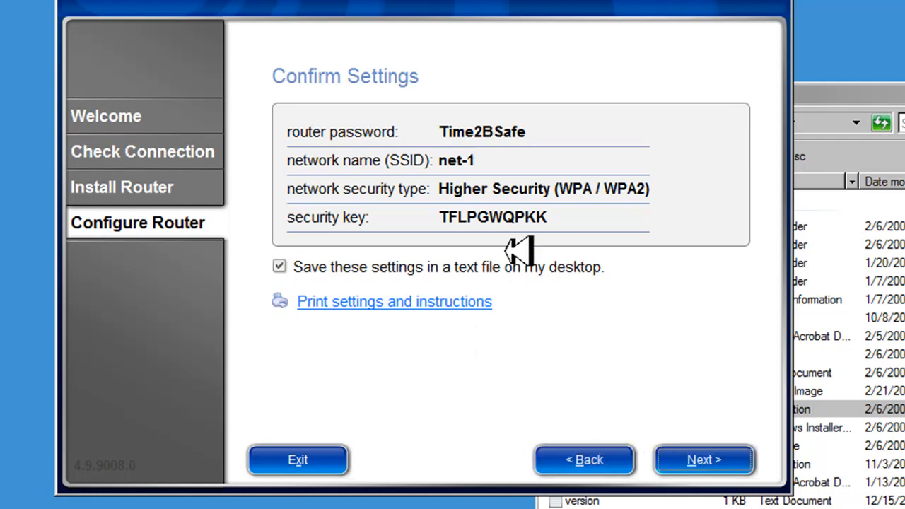
mouse_move(502, 271)
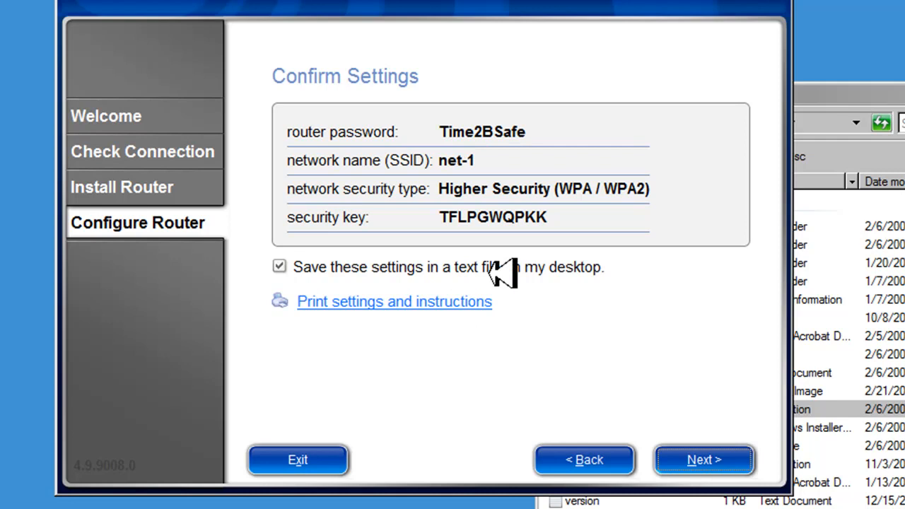
mouse_move(606, 354)
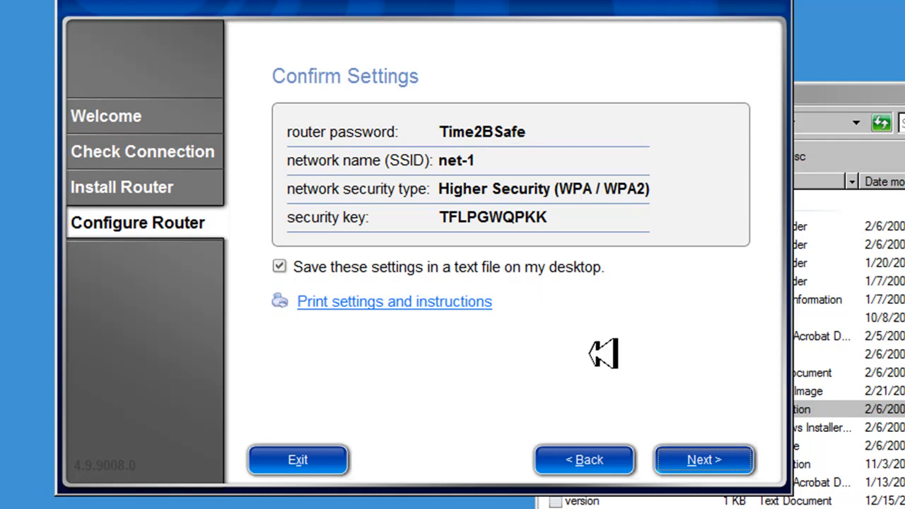
mouse_move(704, 459)
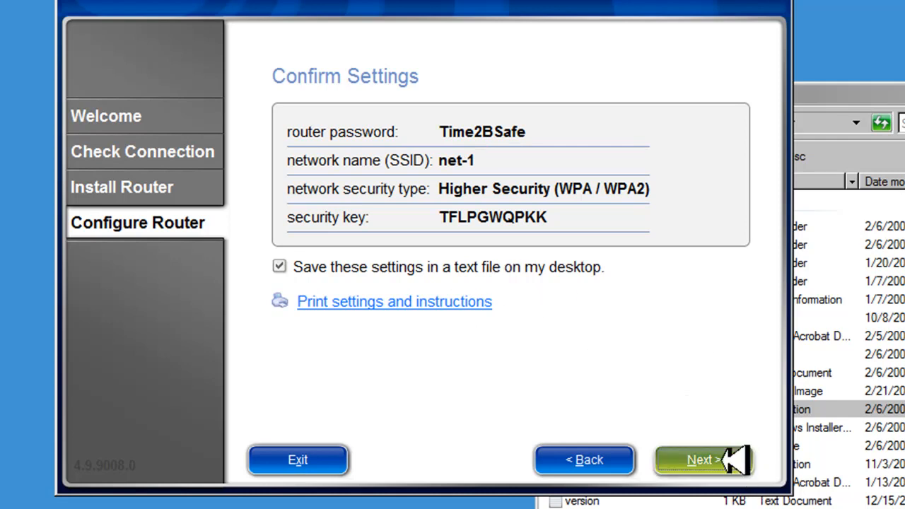
Step: Confirm the settings so the wizard saves Linksys.txt to the desktop
click(703, 459)
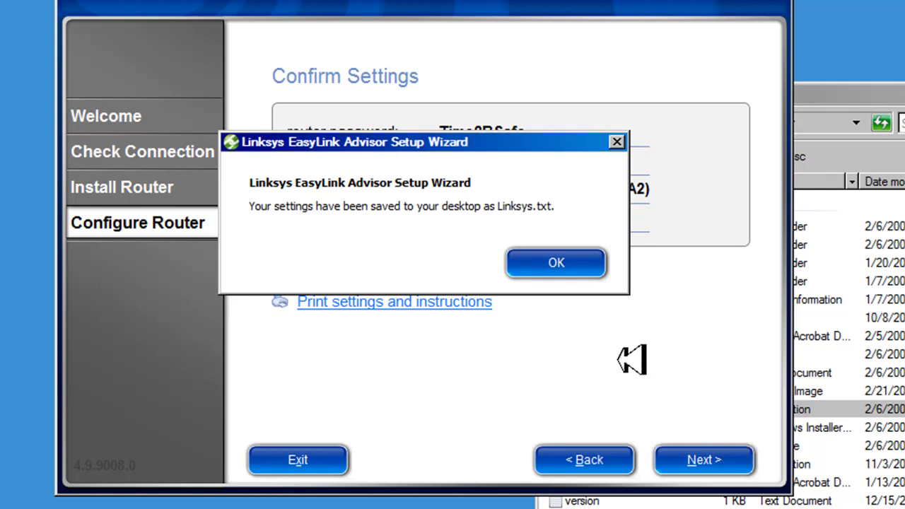
mouse_move(623, 328)
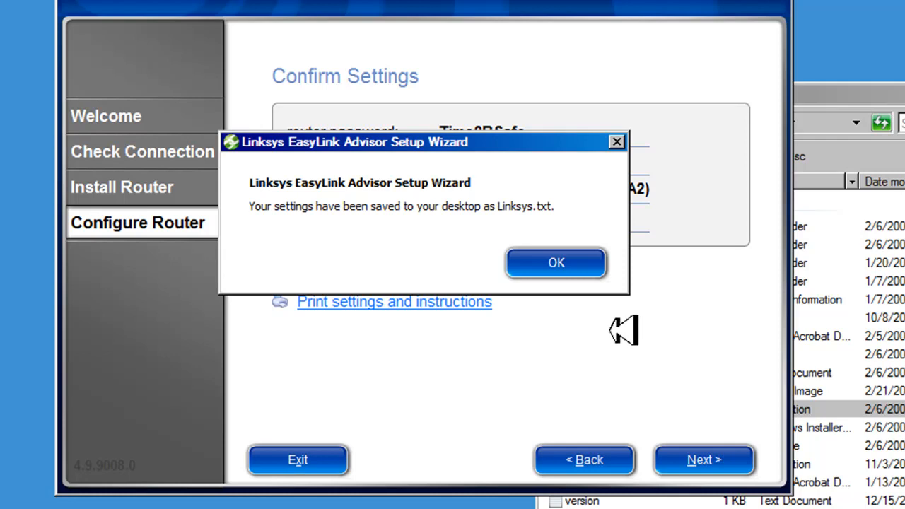
mouse_move(566, 298)
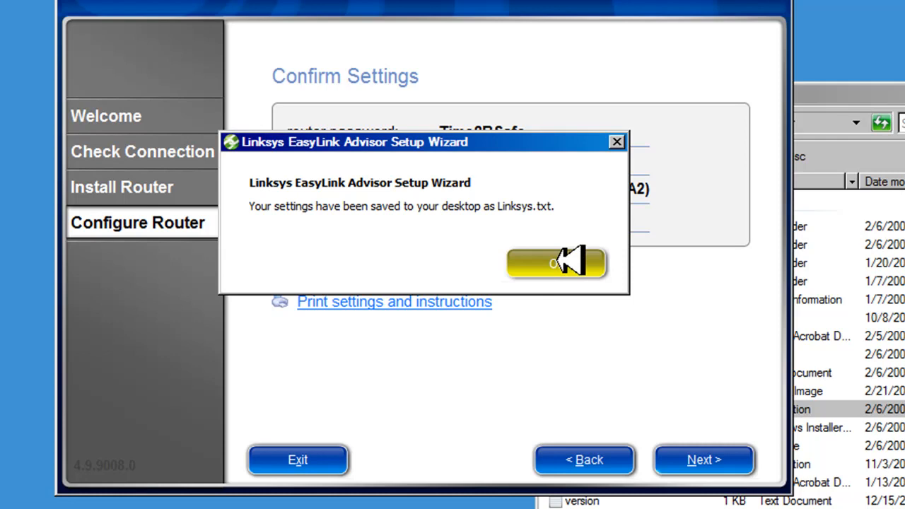
Step: Dismiss the settings-saved notice and reach the Network Configured page
click(556, 263)
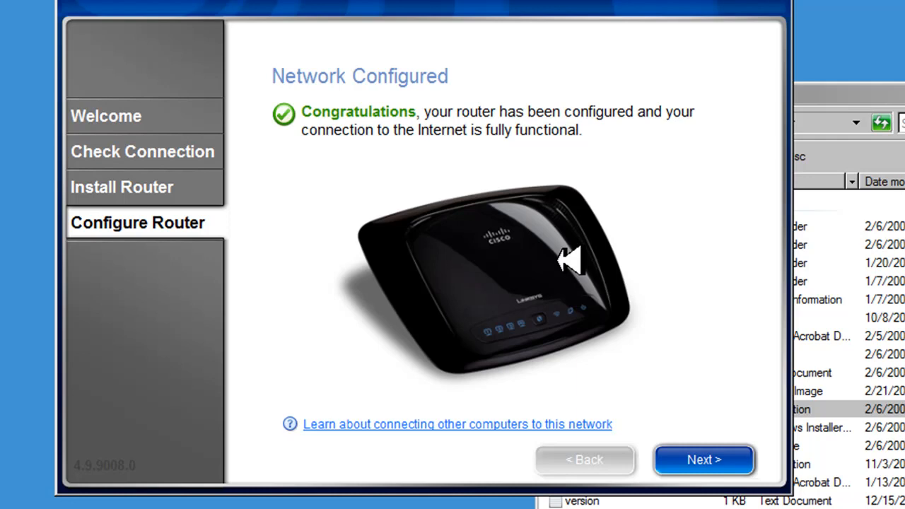
mouse_move(703, 460)
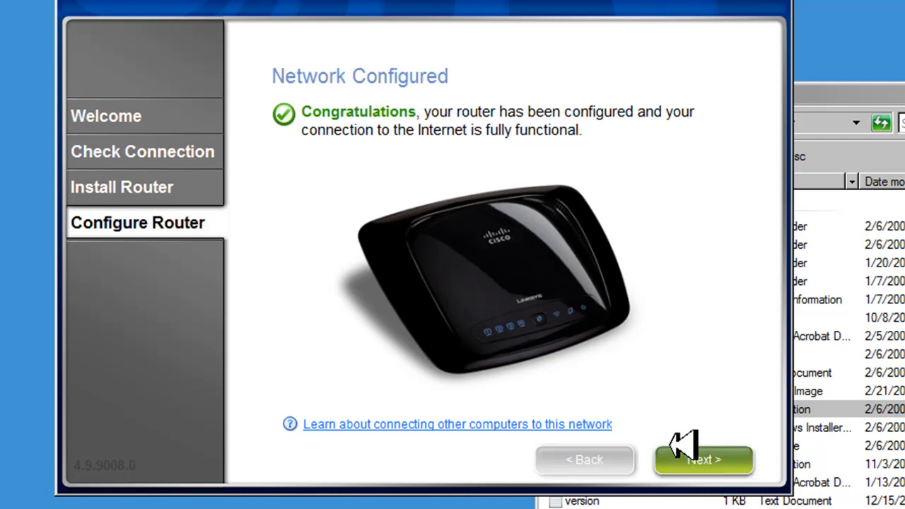
Step: Continue past the Network Configured page to the EasyLink Advisor software setup welcome
click(703, 460)
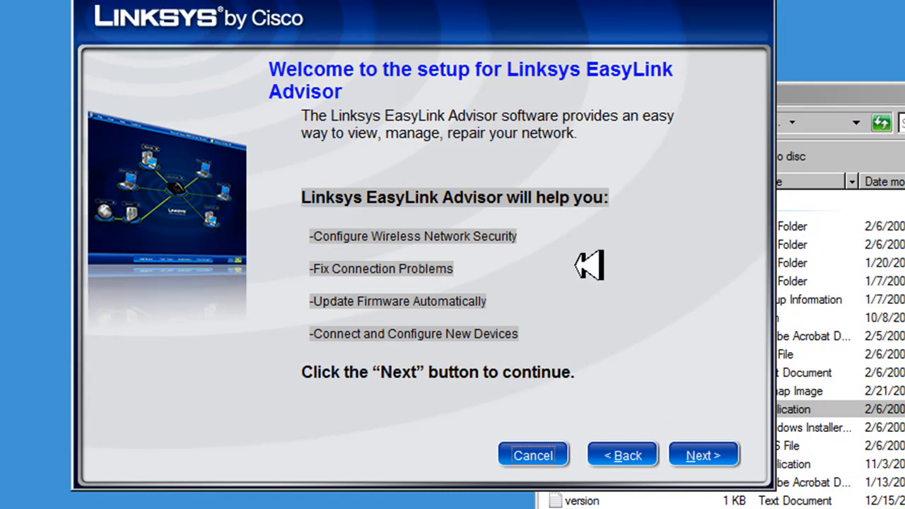
mouse_move(459, 303)
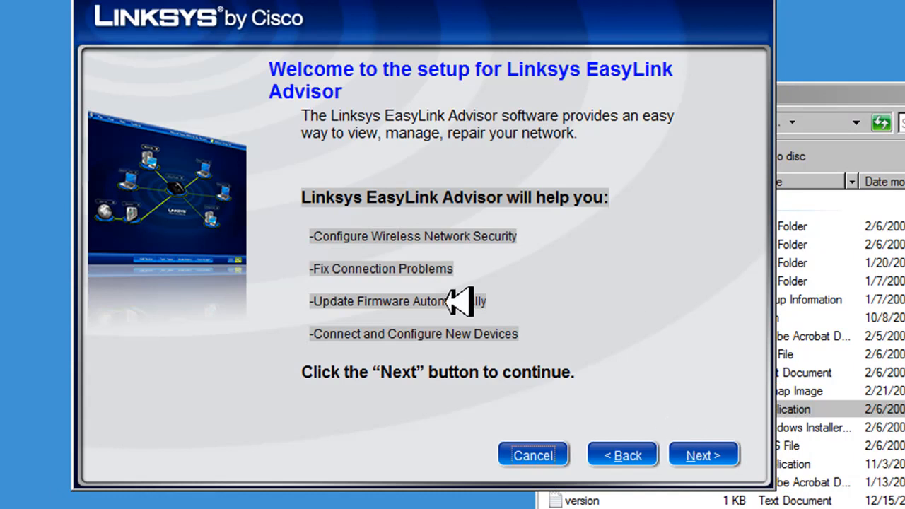
mouse_move(594, 88)
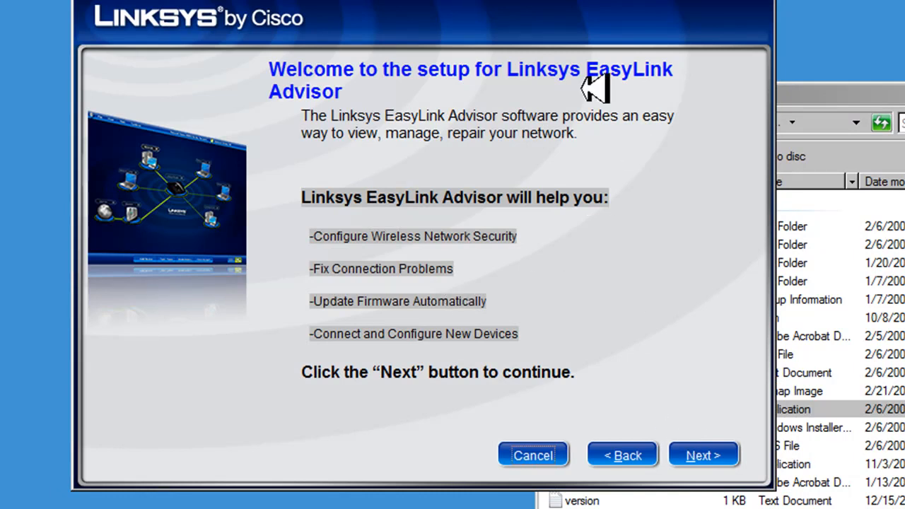
mouse_move(300, 293)
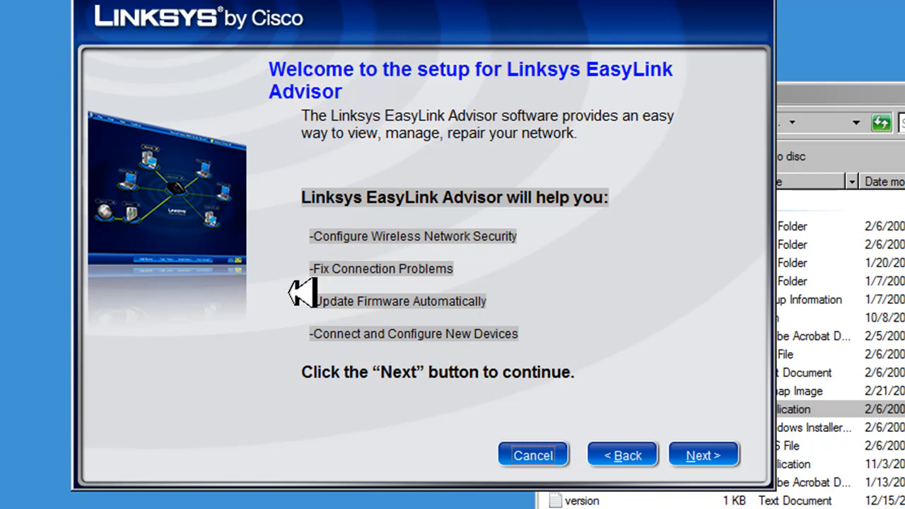